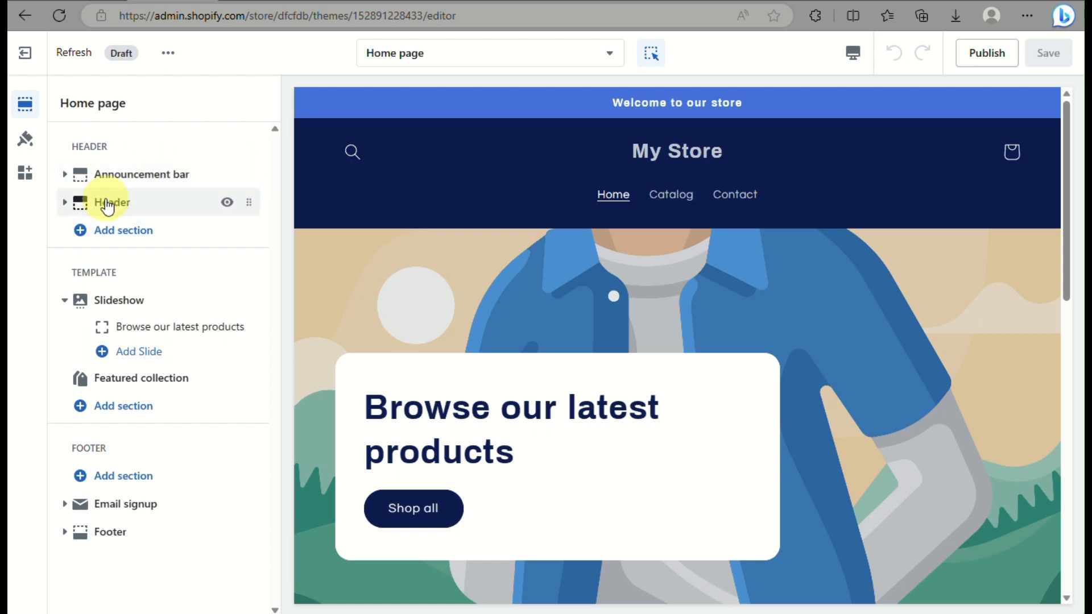
# Step: Set the header's desktop logo position to Middle center after briefly trying Middle left
pyautogui.click(111, 202)
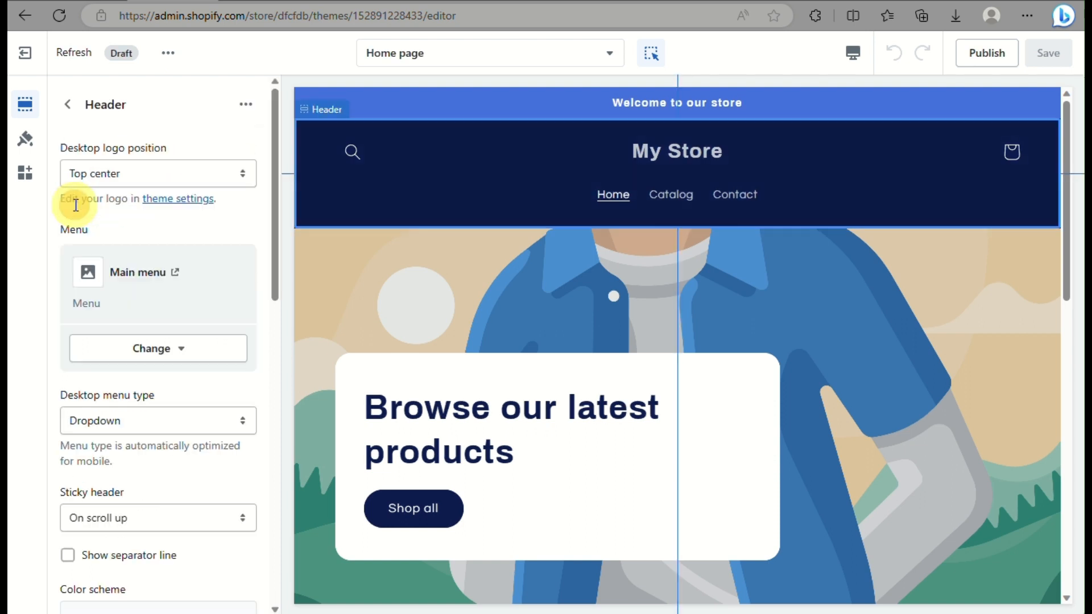
pyautogui.click(157, 173)
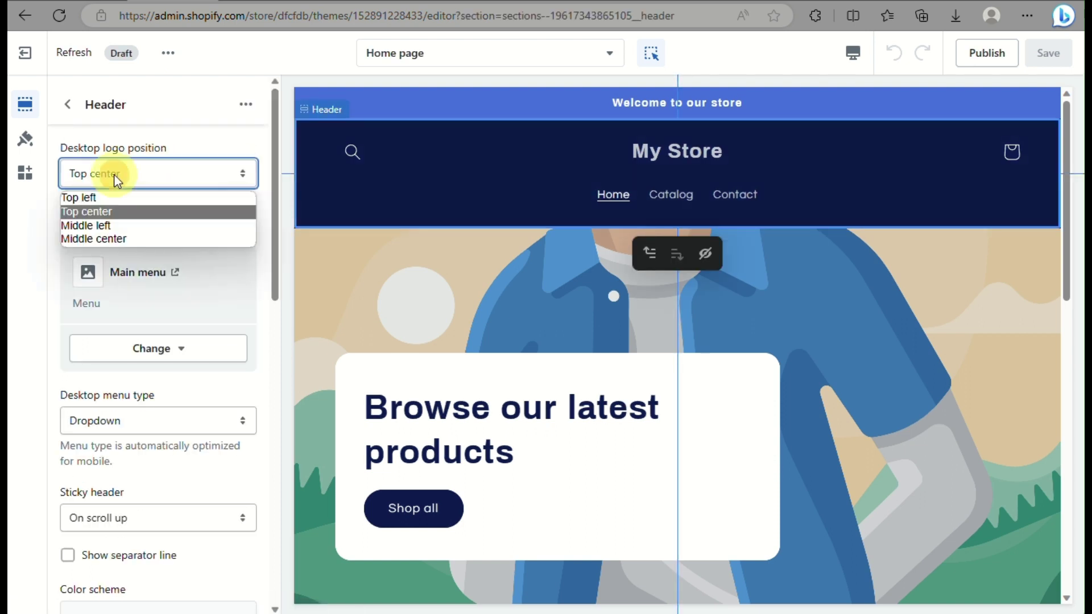
pyautogui.moveTo(108, 241)
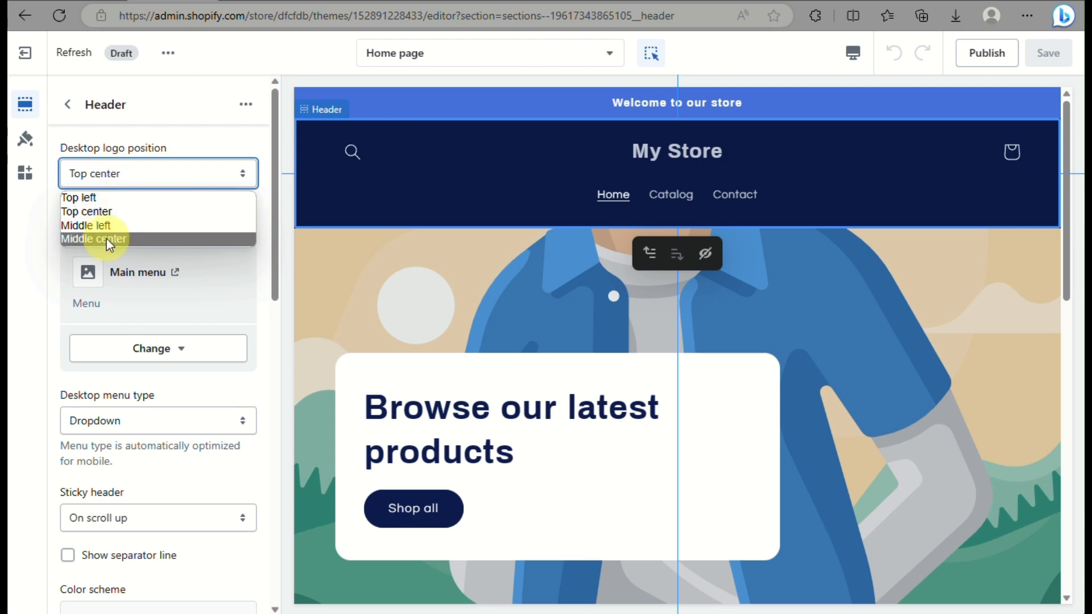
pyautogui.click(92, 237)
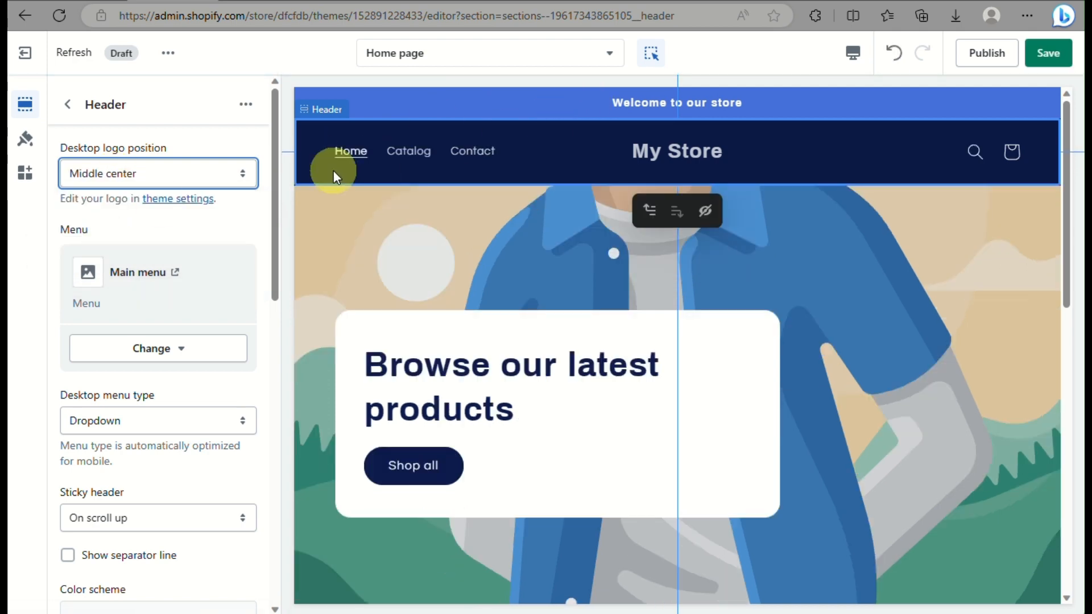
pyautogui.click(157, 173)
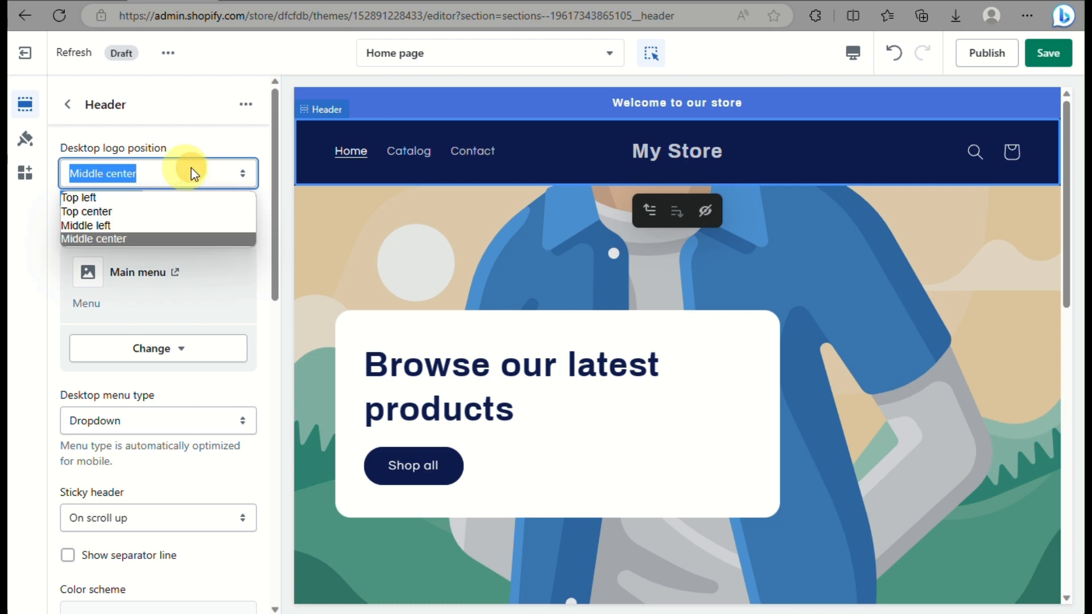
pyautogui.click(85, 225)
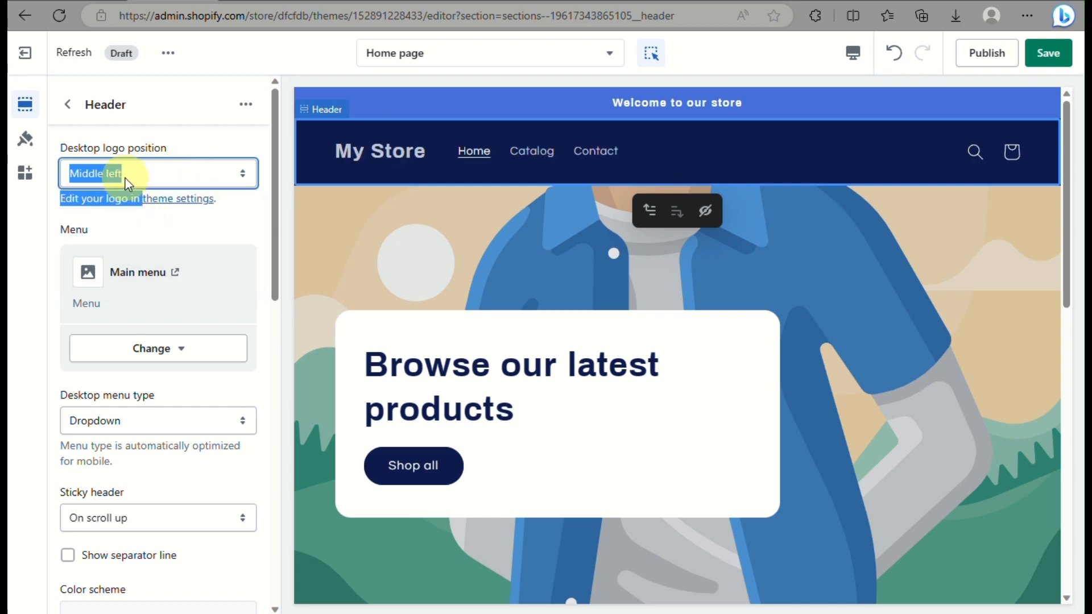
pyautogui.click(157, 173)
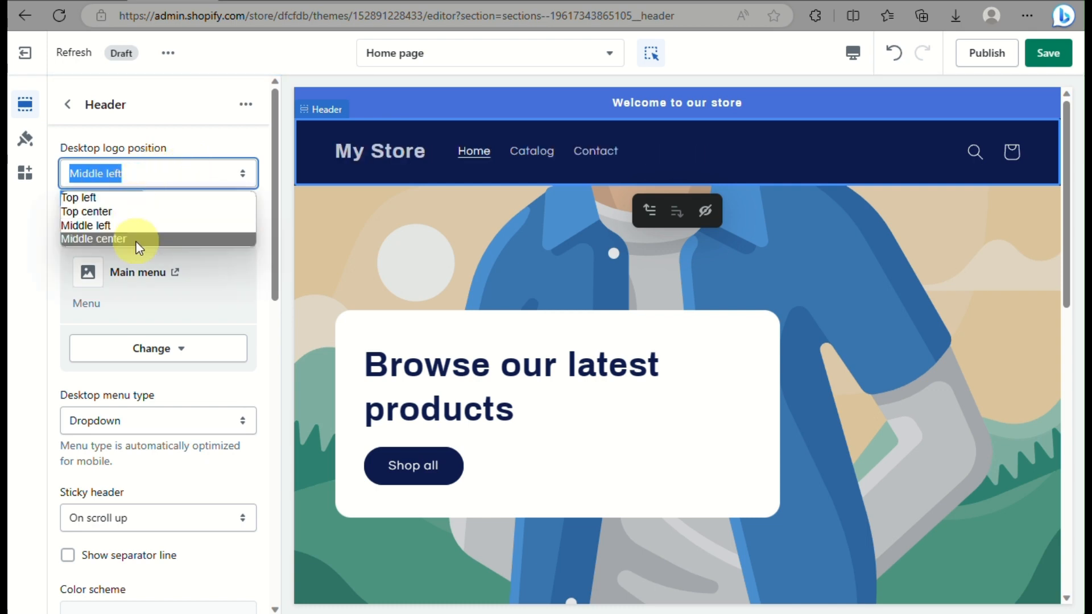
pyautogui.click(93, 238)
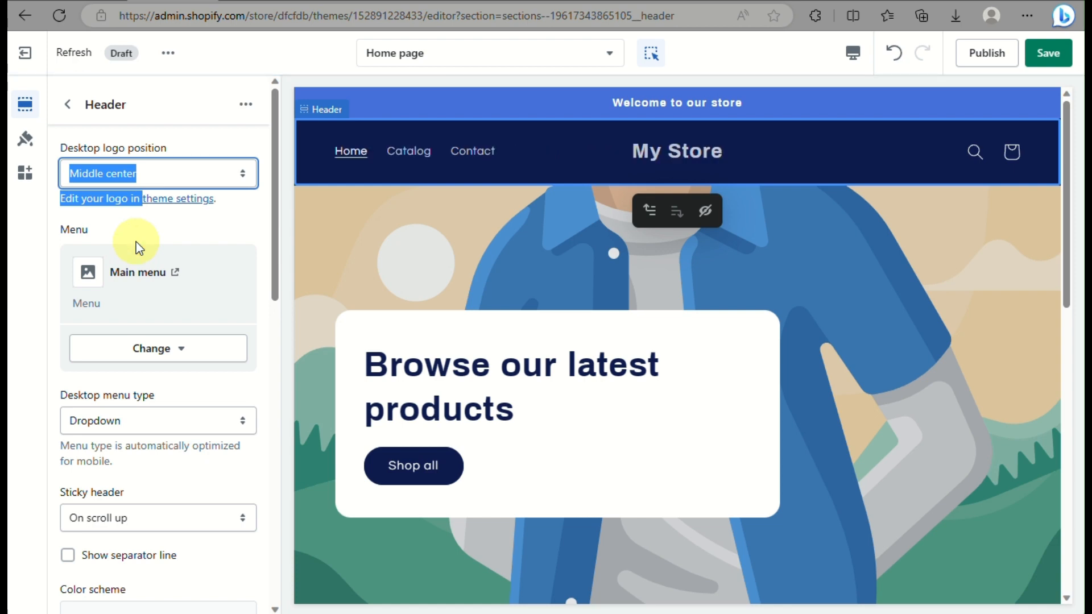
# Step: Set the header's Sticky header option to Always
pyautogui.scroll(-3)
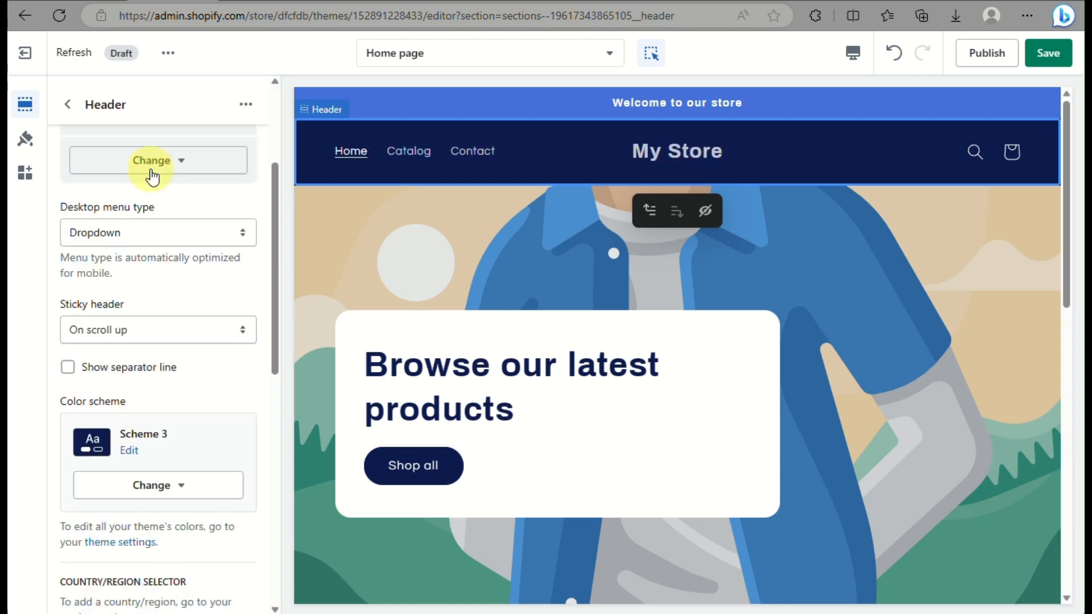
pyautogui.moveTo(153, 319)
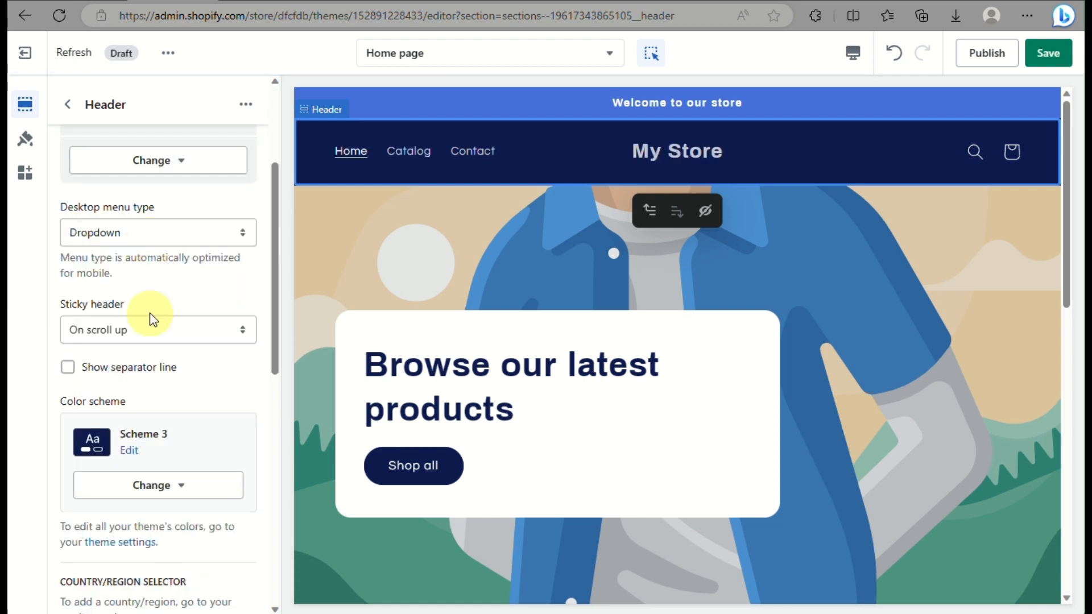
pyautogui.click(157, 330)
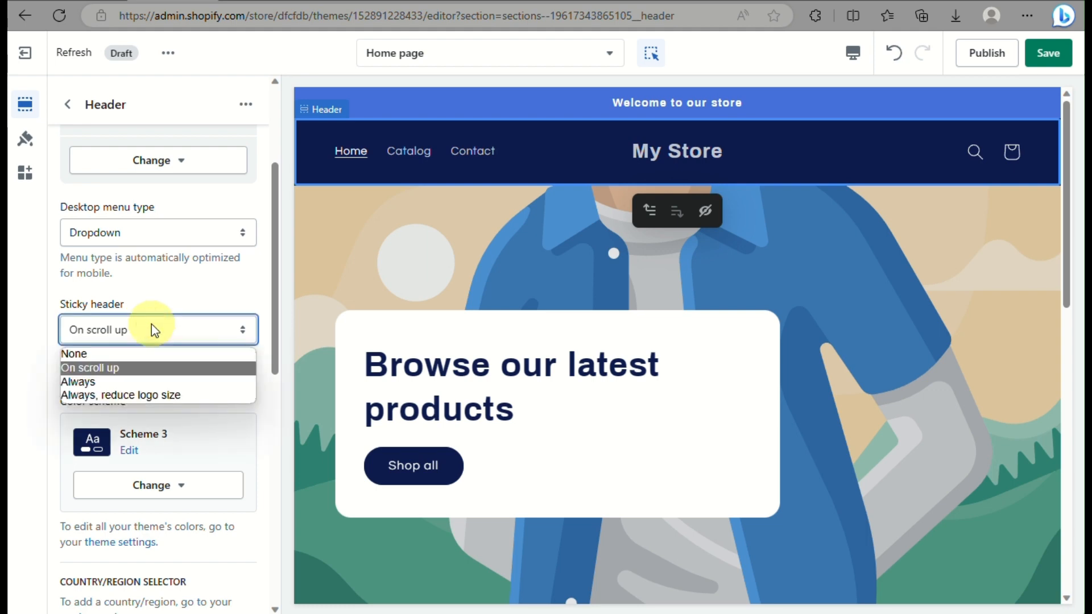
pyautogui.click(78, 382)
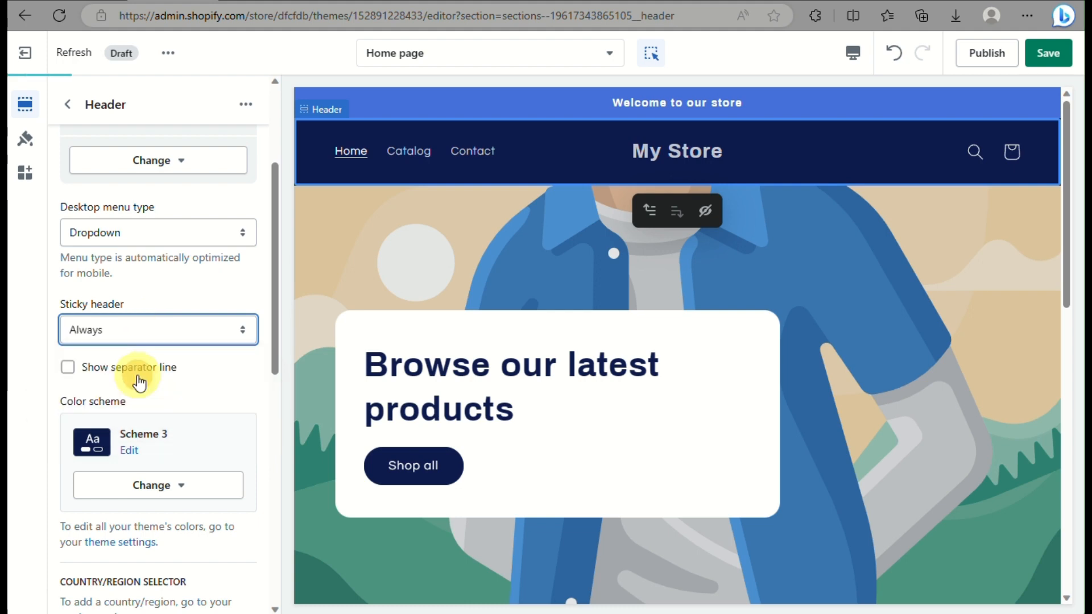
pyautogui.scroll(-3)
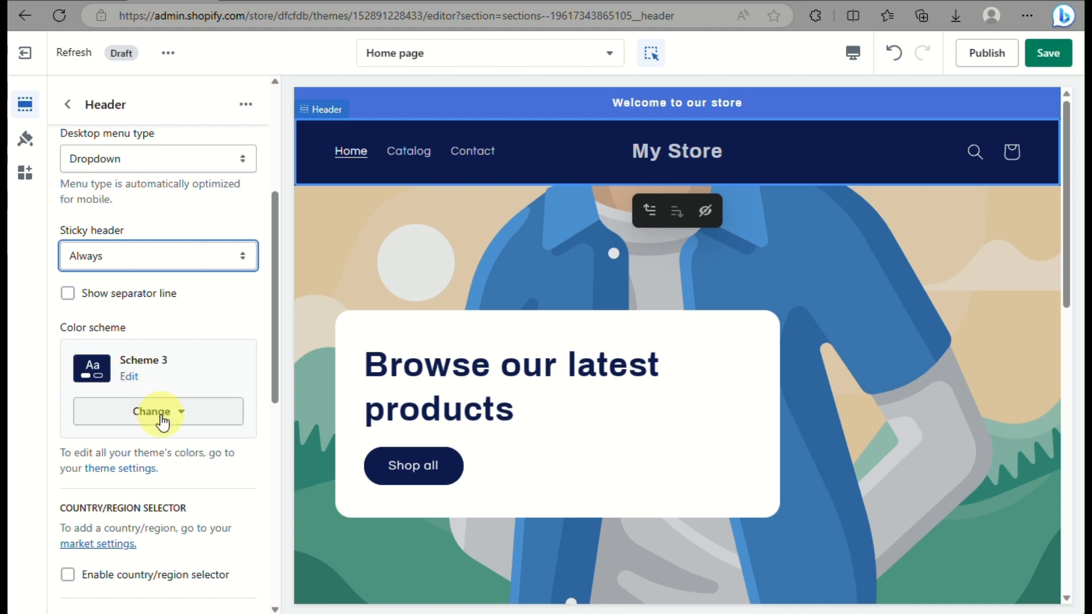
# Step: Apply color Scheme 2 to the header and bring up Scheme 2's colour editor
pyautogui.click(157, 411)
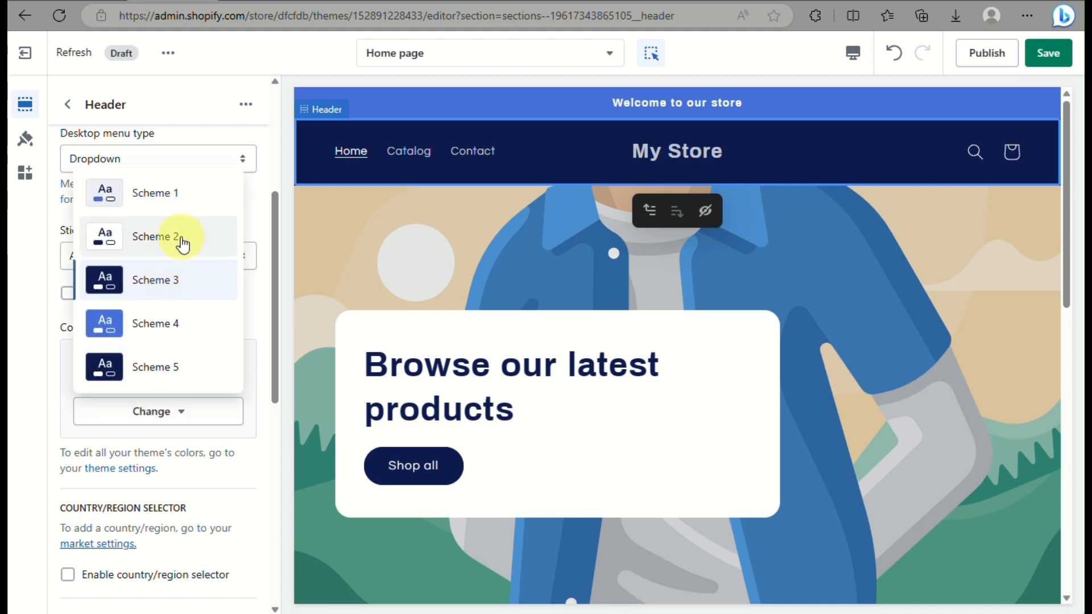
pyautogui.click(155, 237)
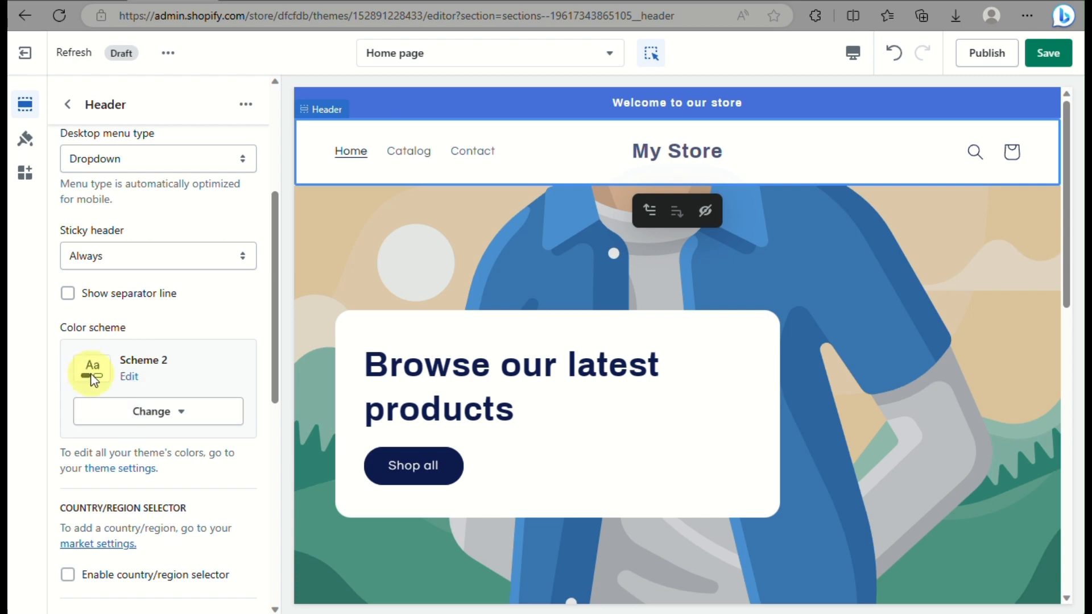
pyautogui.click(129, 377)
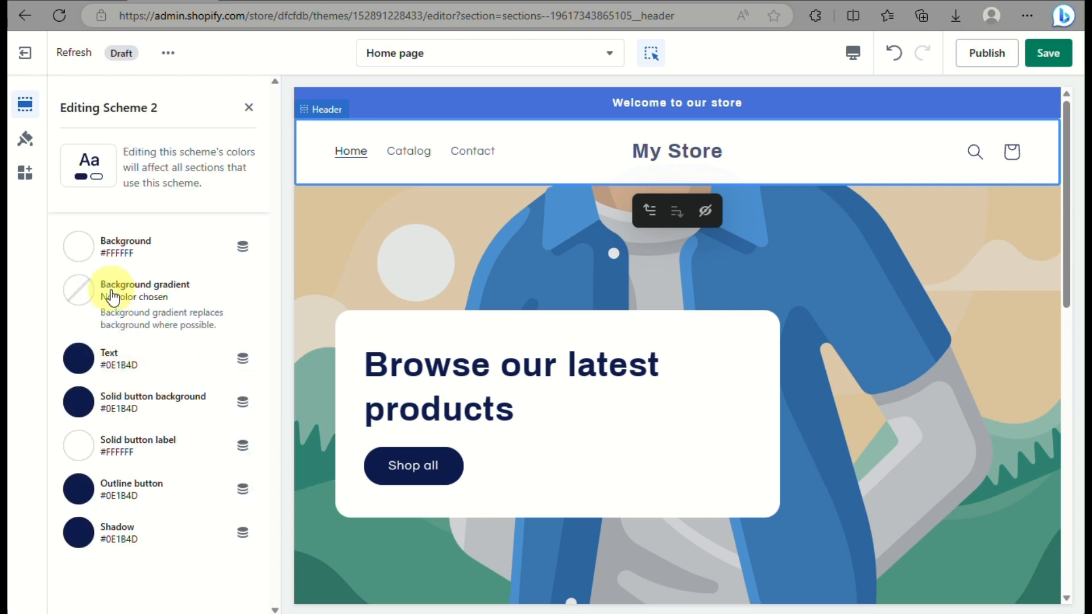
# Step: Give Scheme 2 the pink-to-aqua gradient preset as a linear background rotated to run left to right
pyautogui.click(77, 290)
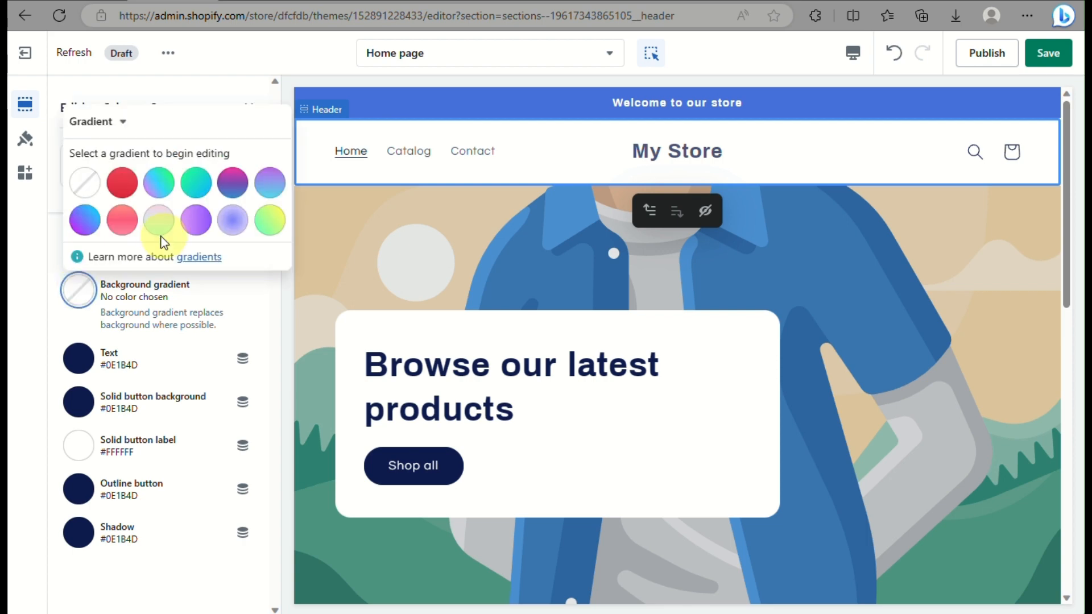
pyautogui.click(159, 220)
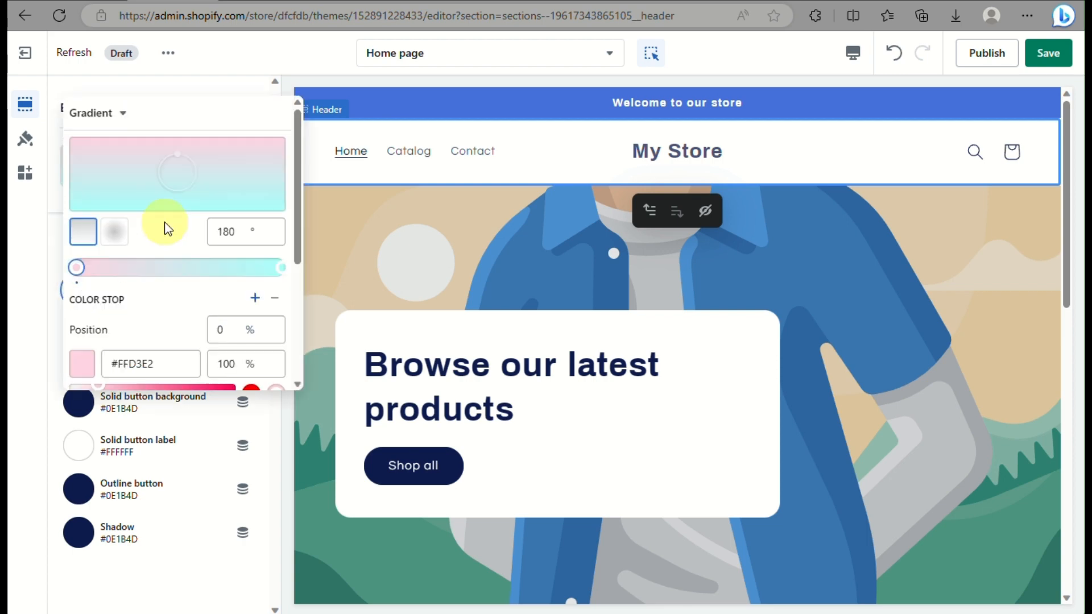
pyautogui.click(114, 231)
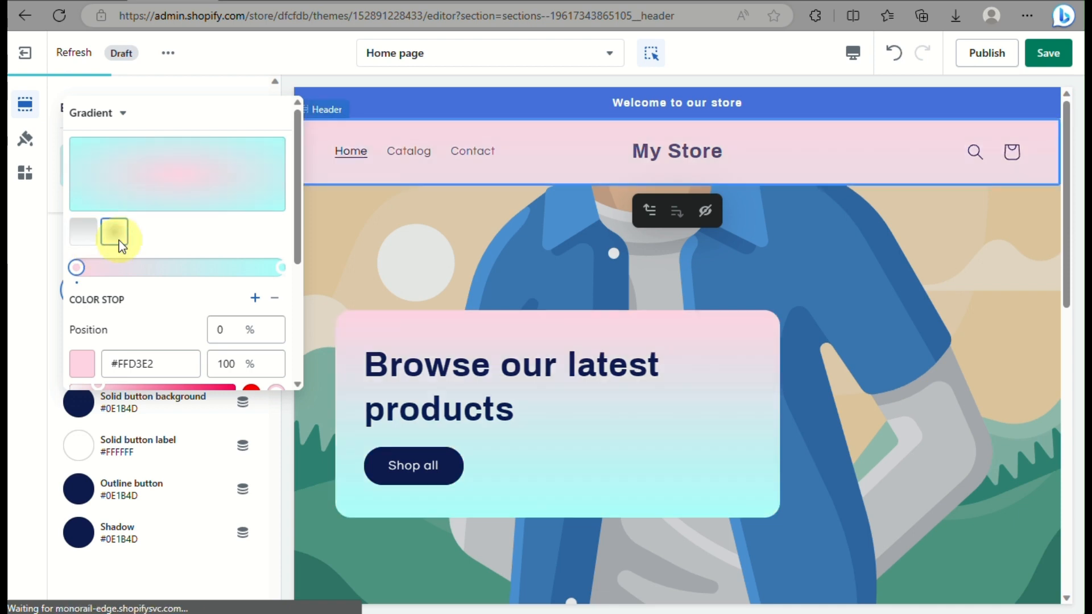
pyautogui.click(115, 232)
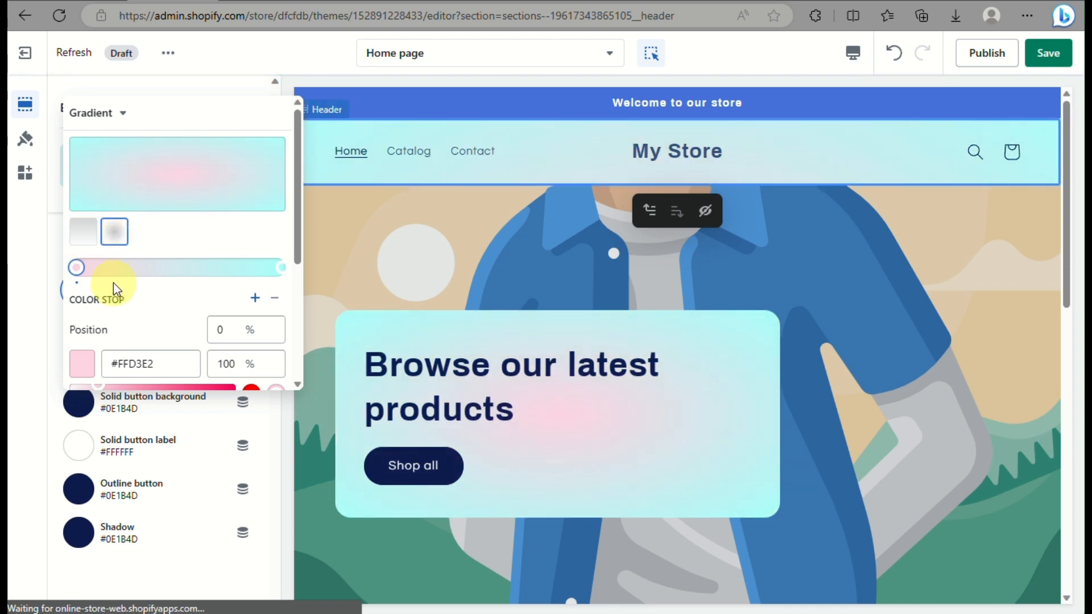
pyautogui.click(82, 231)
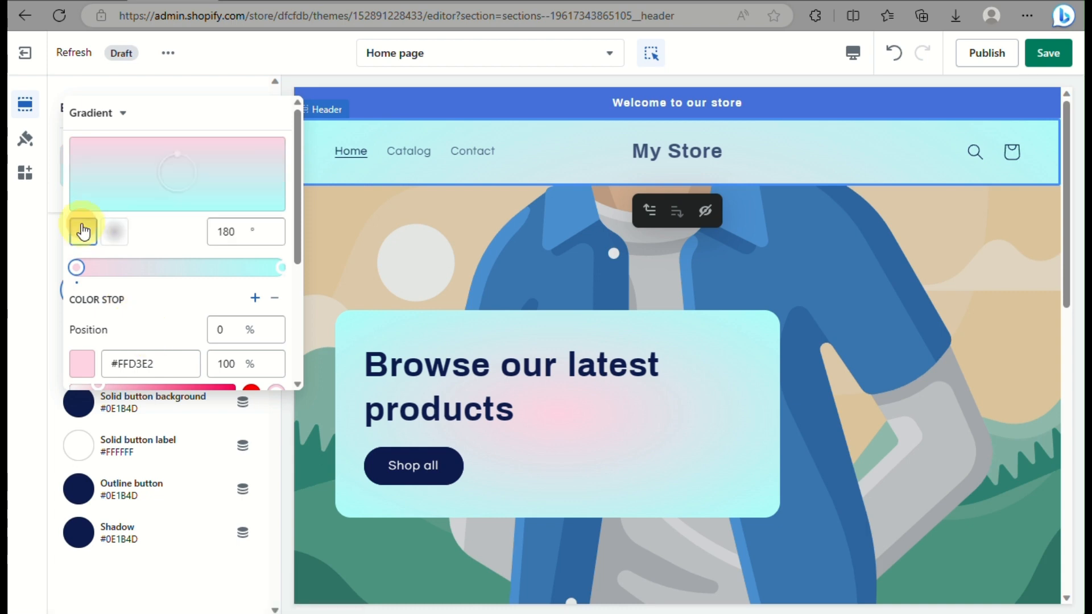
pyautogui.click(83, 231)
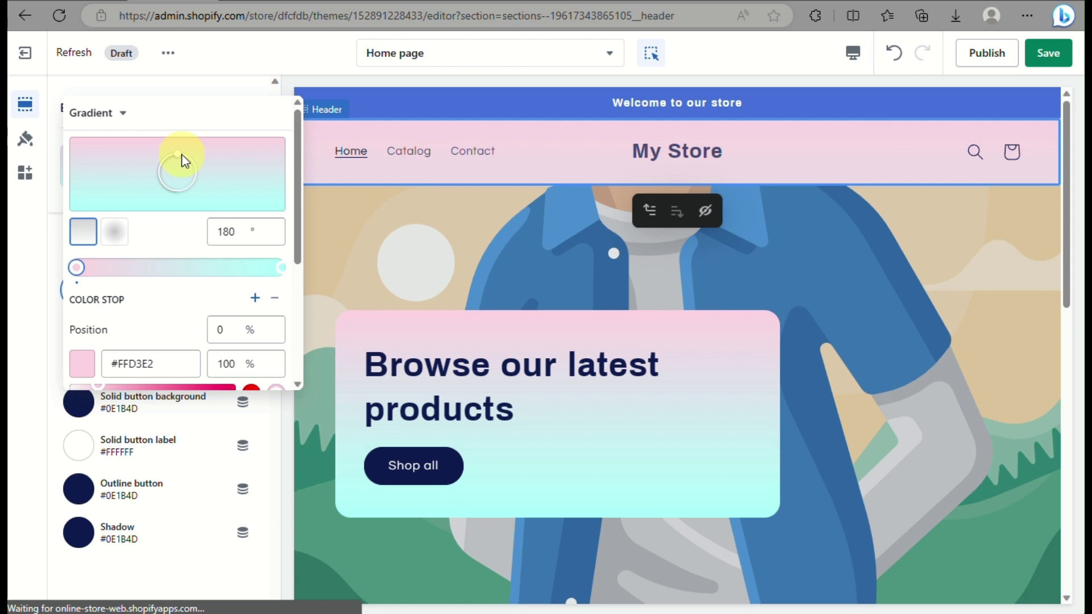
pyautogui.moveTo(182, 154); pyautogui.dragTo(125, 195)
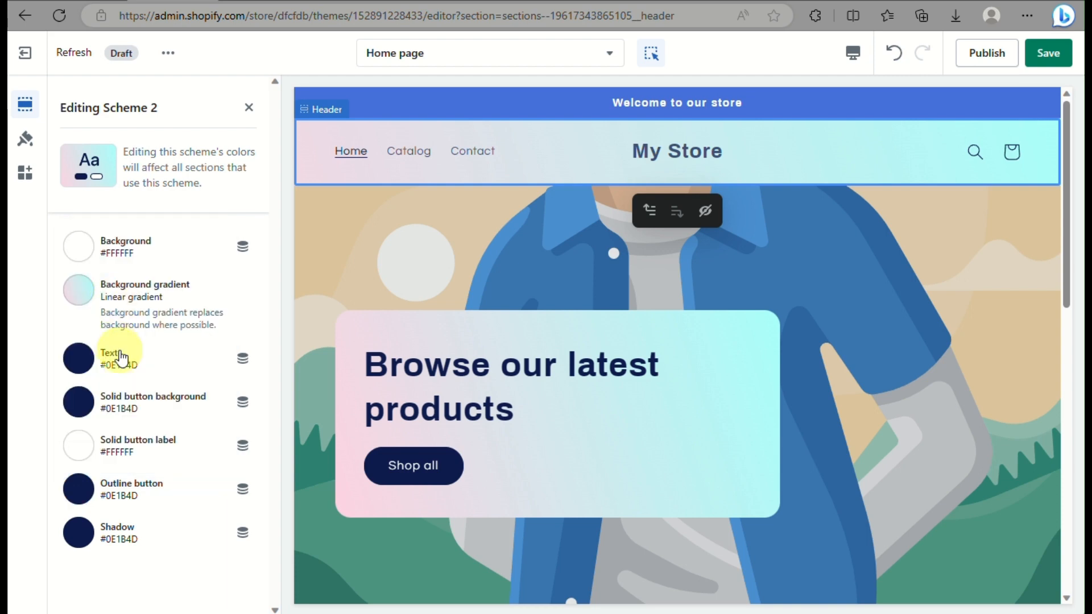
pyautogui.moveTo(95, 407)
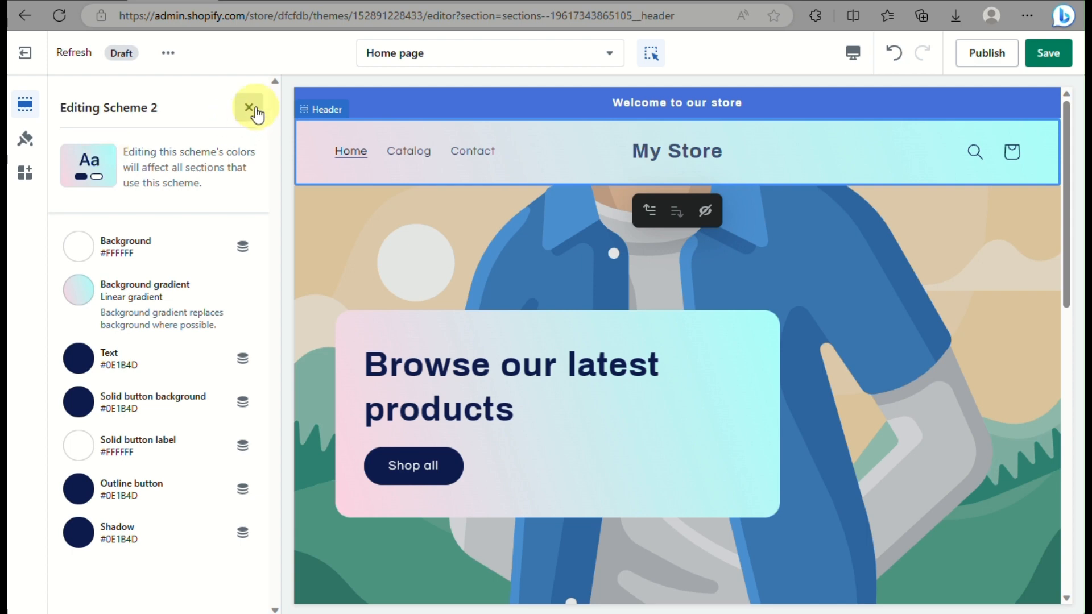
# Step: Enable the language selector in the header settings
pyautogui.click(249, 107)
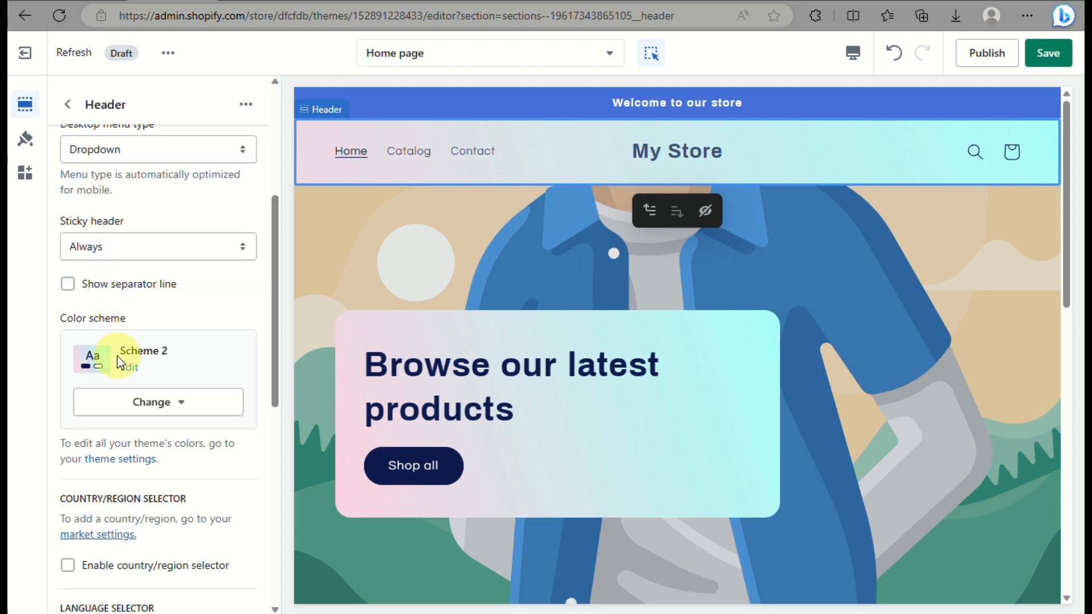
pyautogui.scroll(-3)
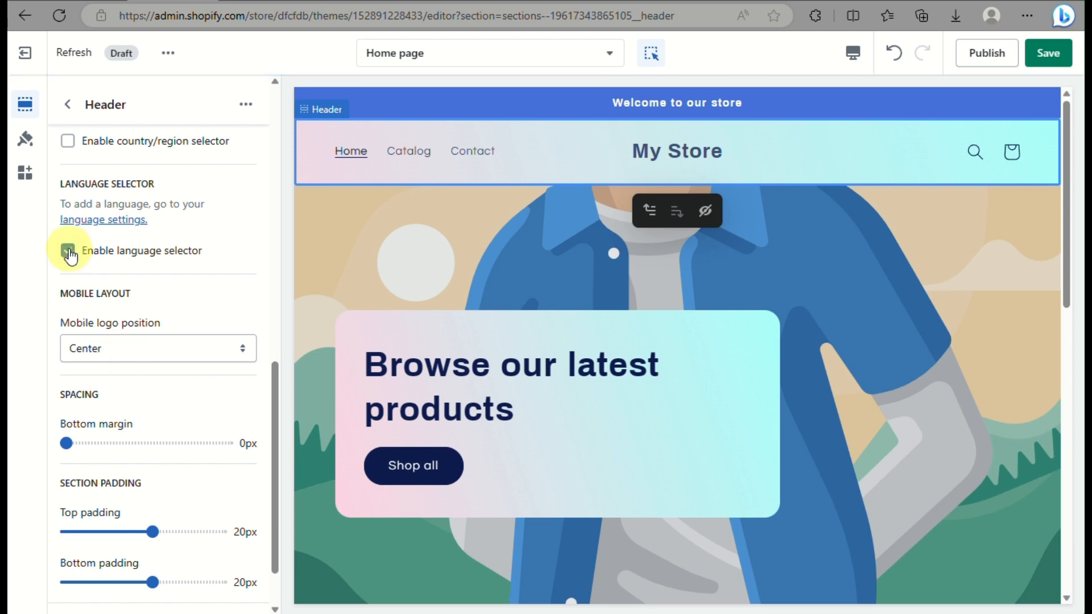
pyautogui.click(67, 250)
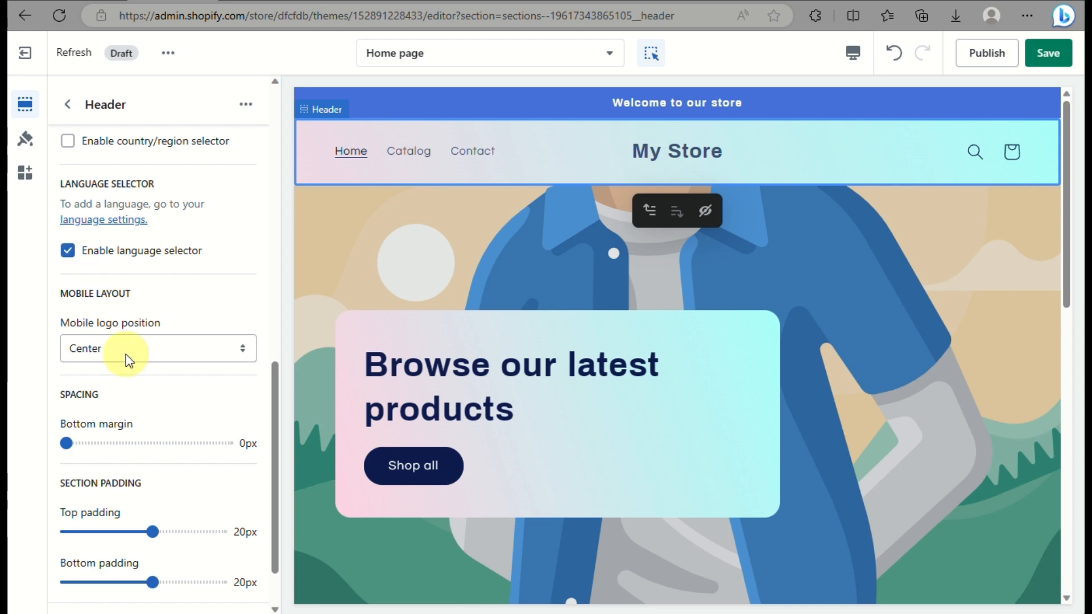
pyautogui.scroll(-3)
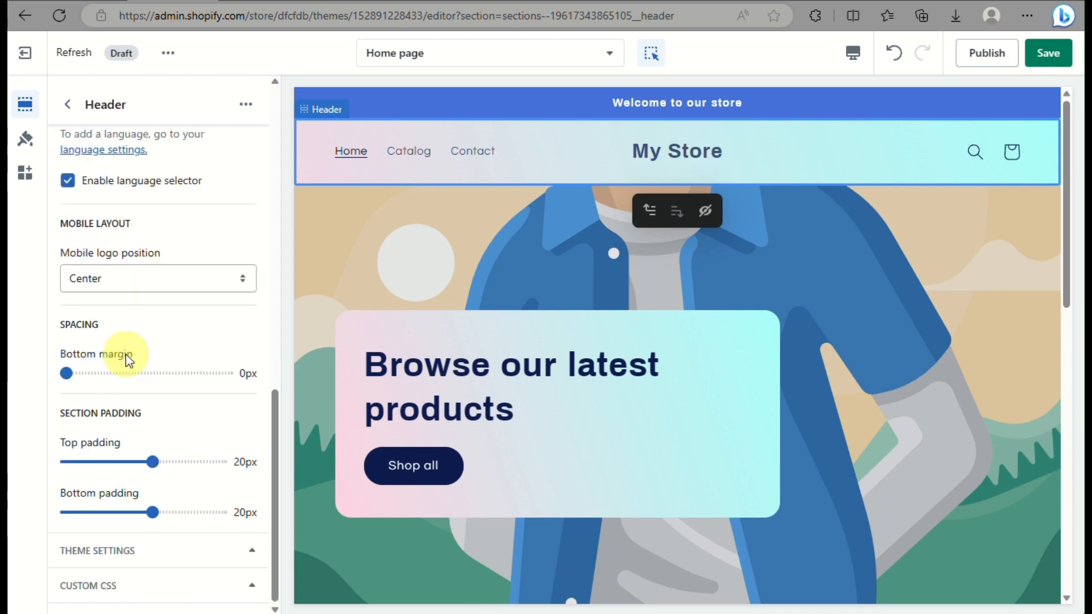
pyautogui.scroll(3)
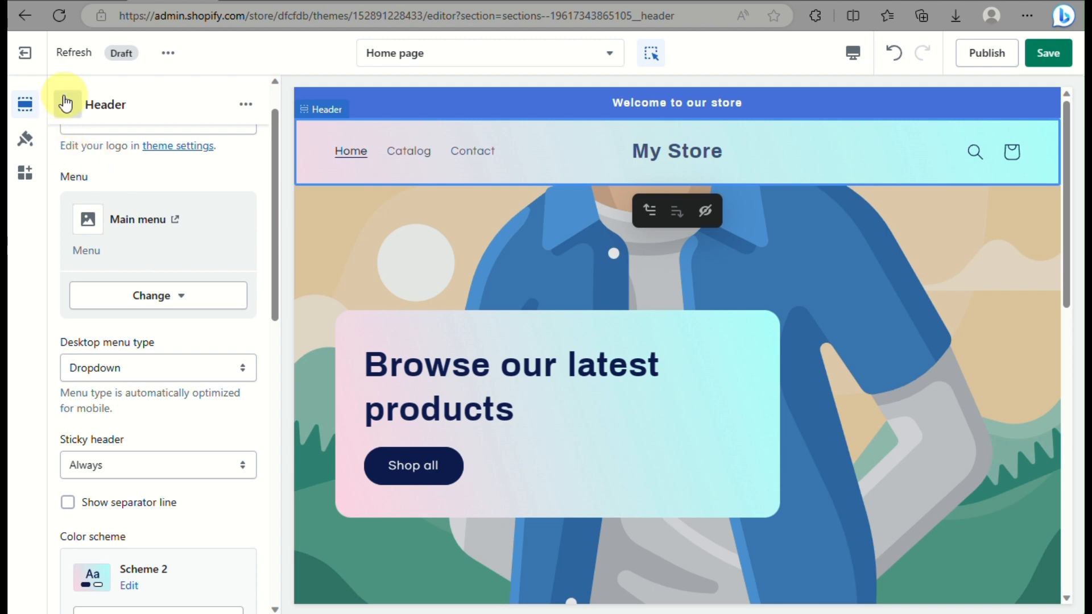
# Step: Return to the Home page section list and save the theme changes
pyautogui.click(24, 105)
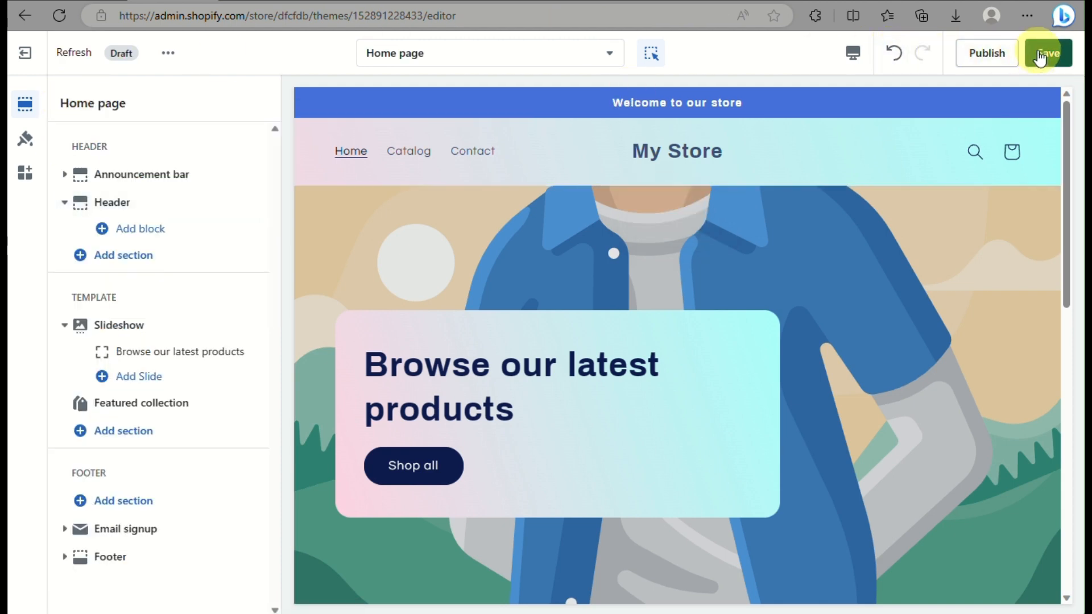
pyautogui.click(1046, 54)
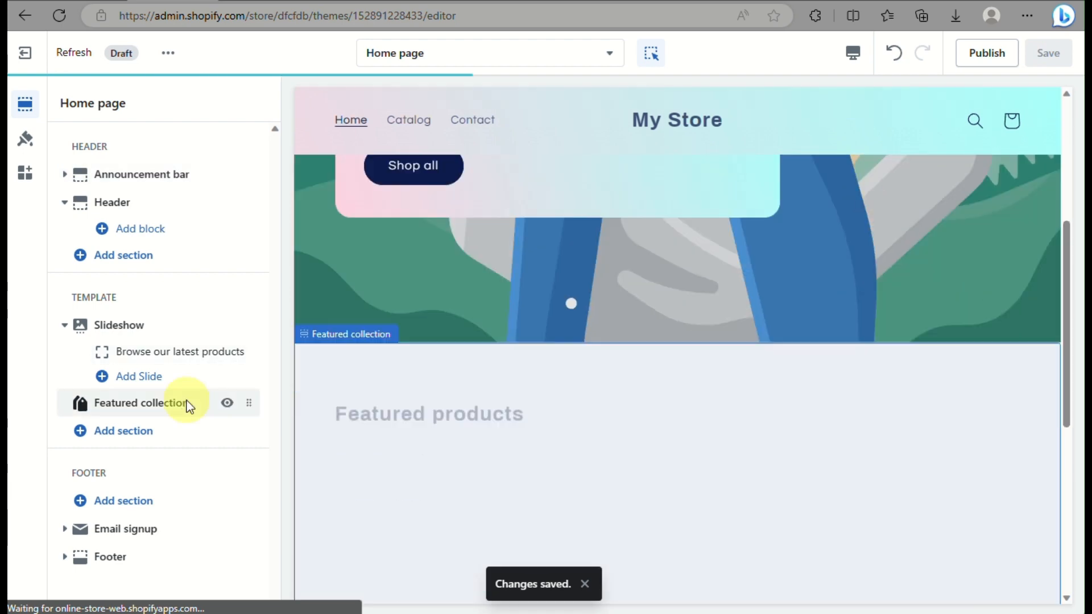
pyautogui.click(109, 557)
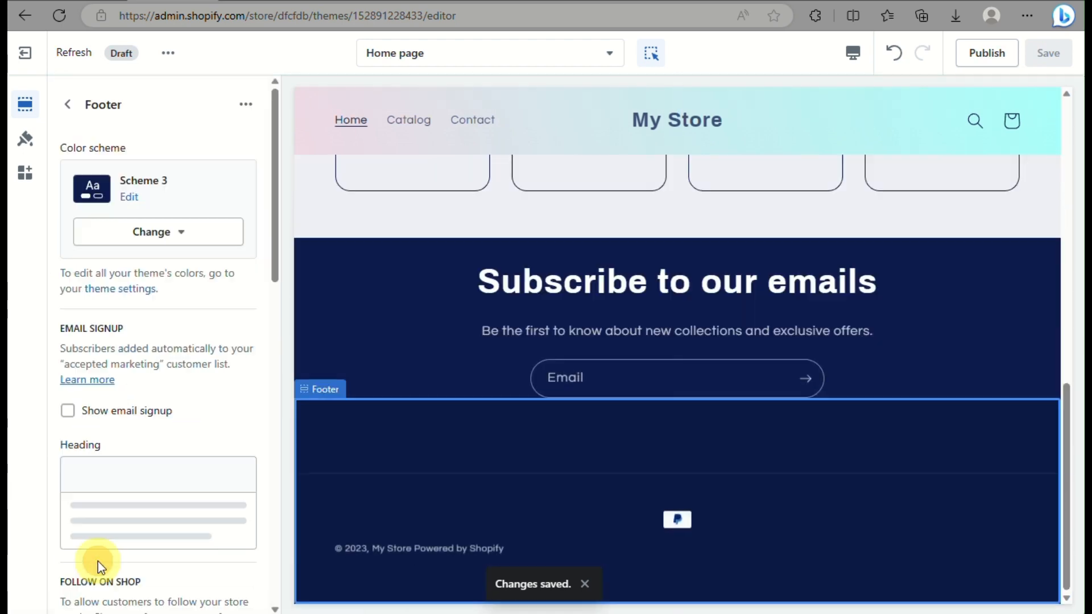
pyautogui.click(158, 501)
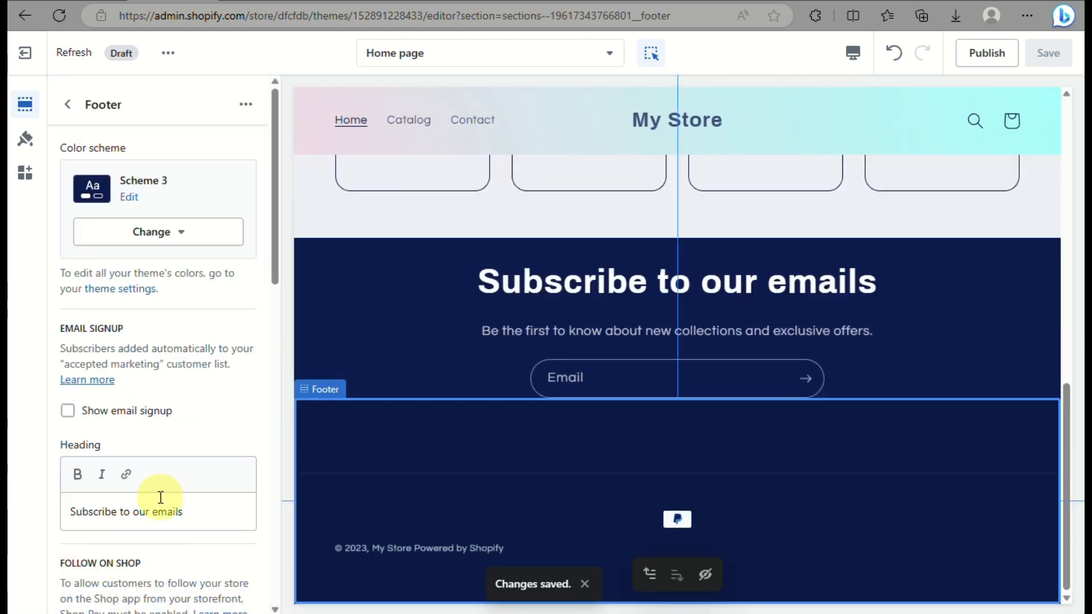
pyautogui.moveTo(185, 360)
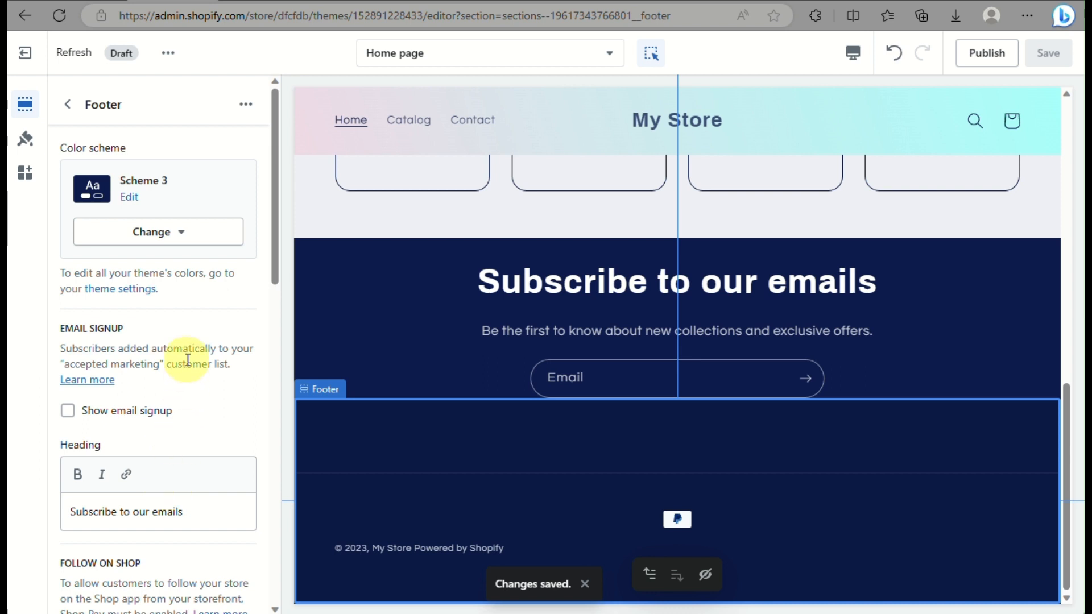
pyautogui.moveTo(147, 201)
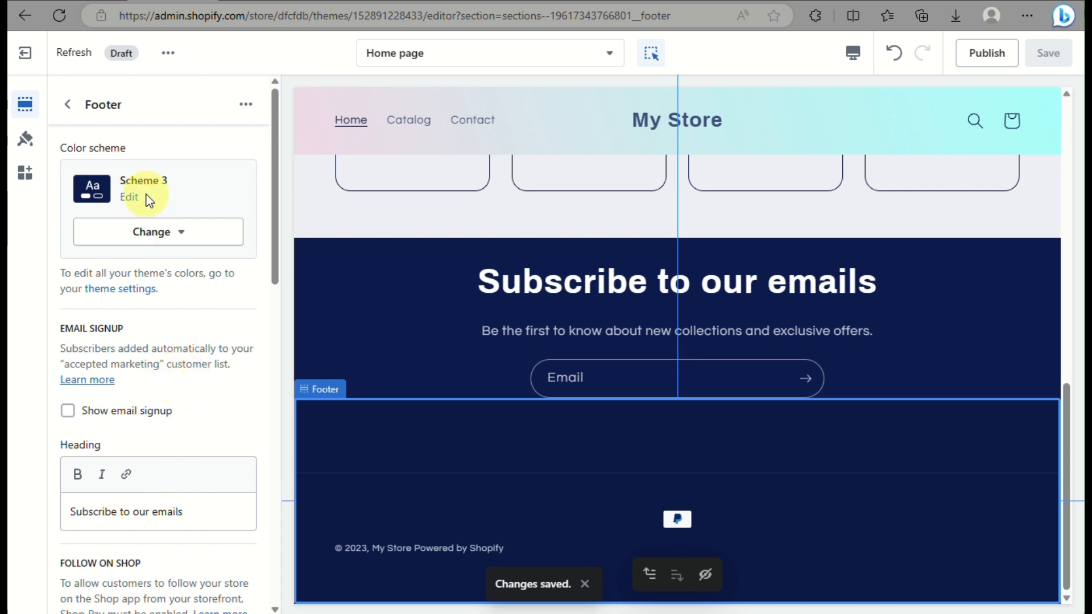
pyautogui.click(158, 231)
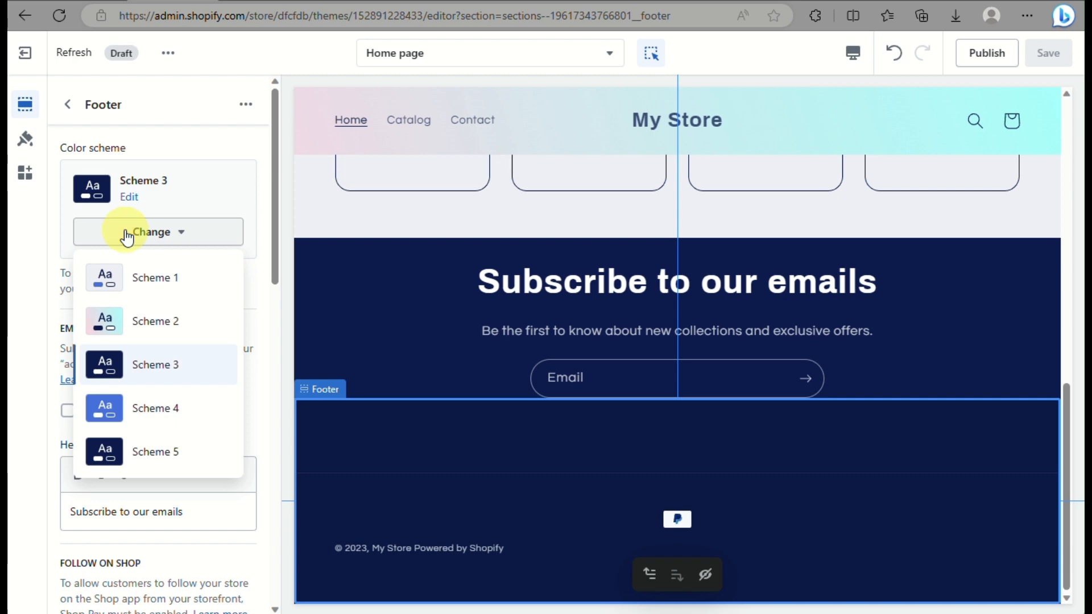
pyautogui.click(156, 320)
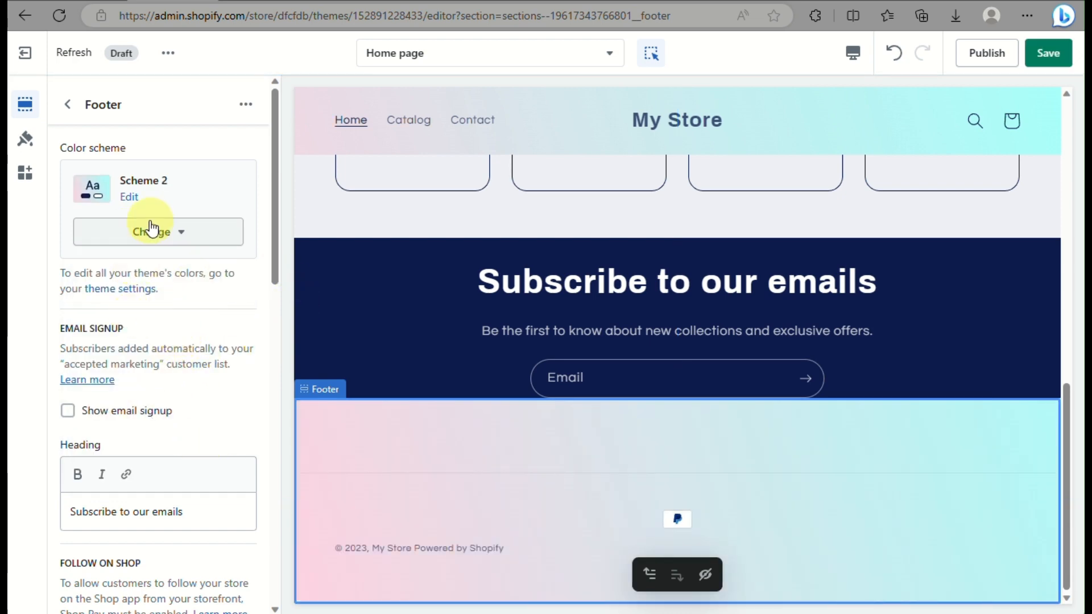
pyautogui.click(157, 231)
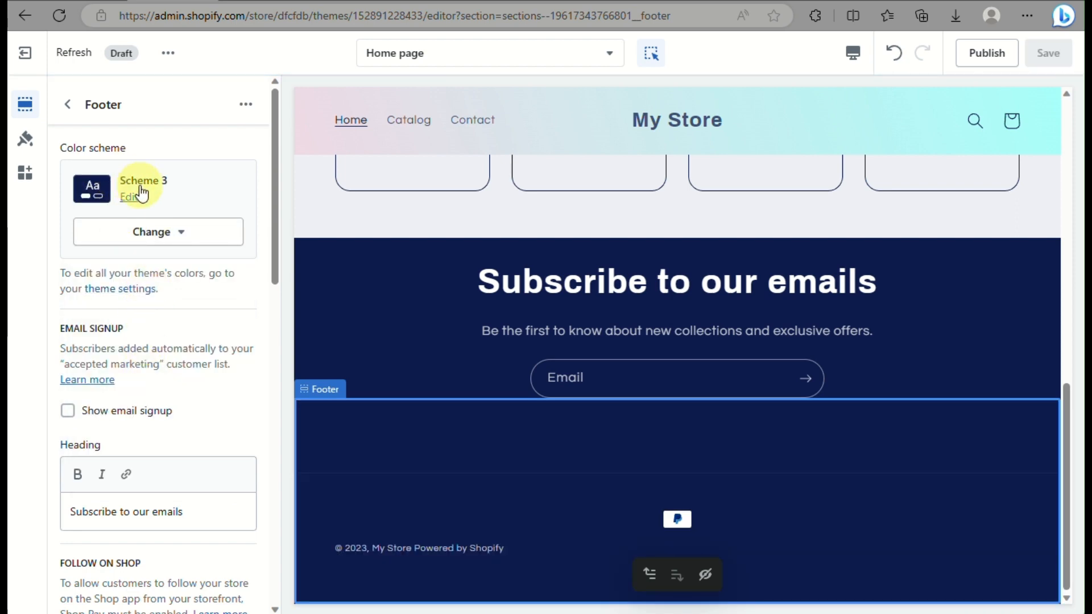
# Step: Edit Scheme 3's colours and bring up its background gradient picker for the footer
pyautogui.click(128, 197)
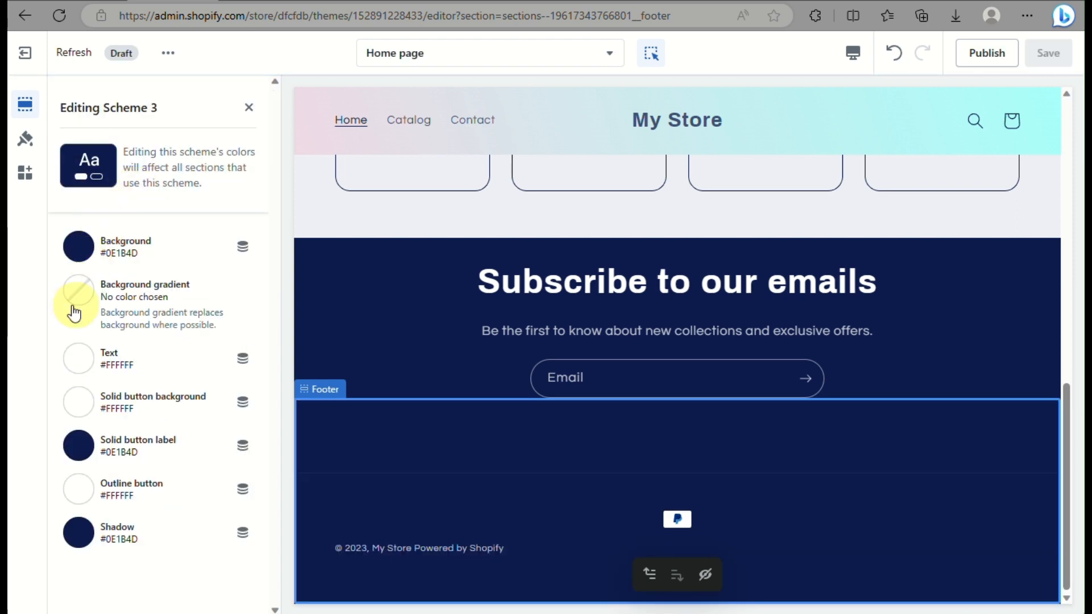
pyautogui.click(78, 292)
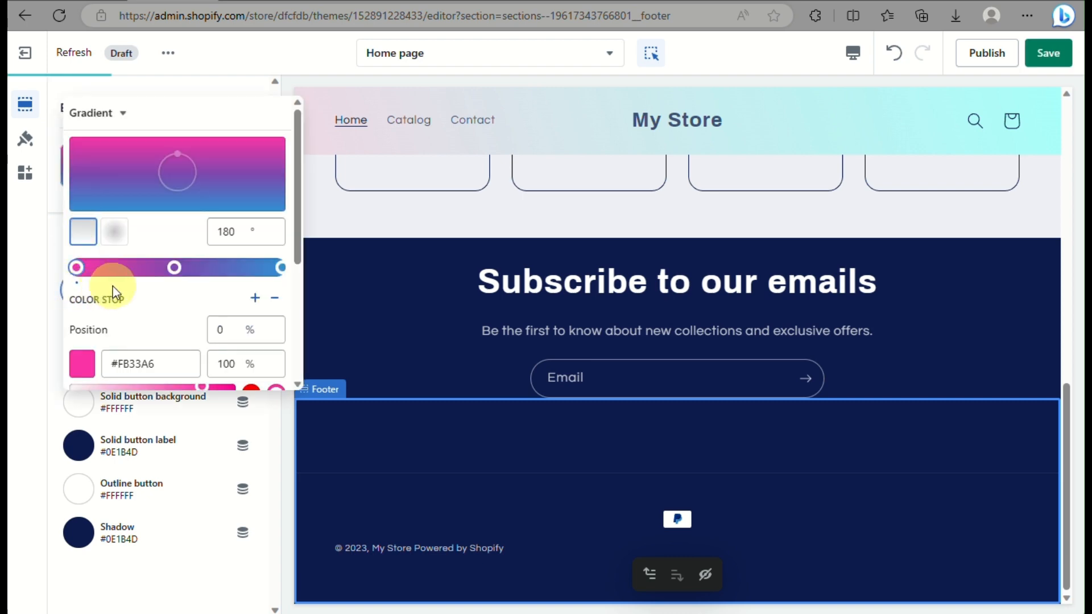
pyautogui.moveTo(136, 328)
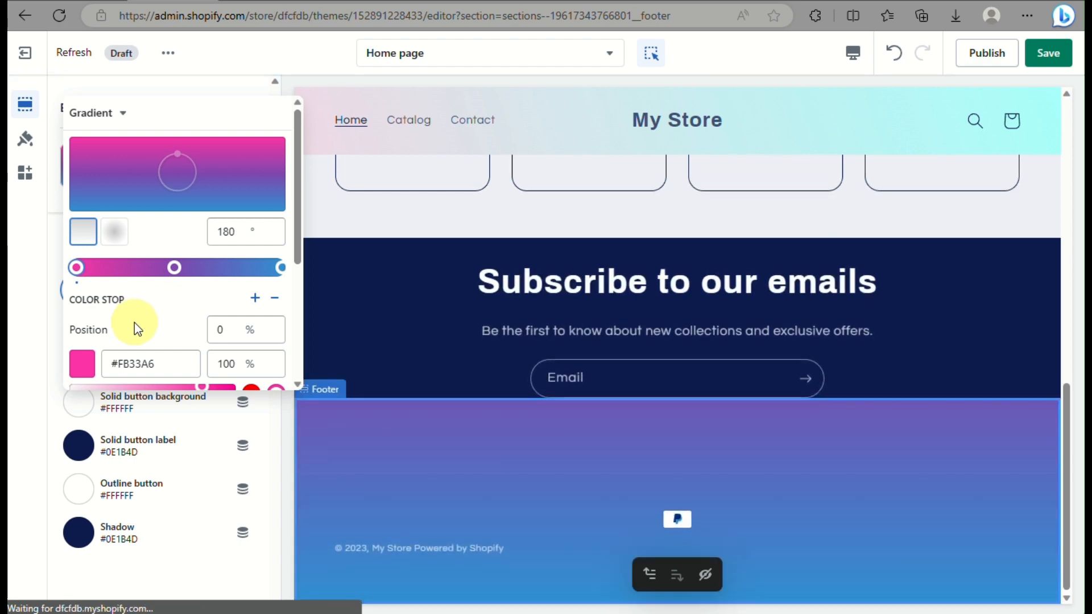
pyautogui.moveTo(198, 334)
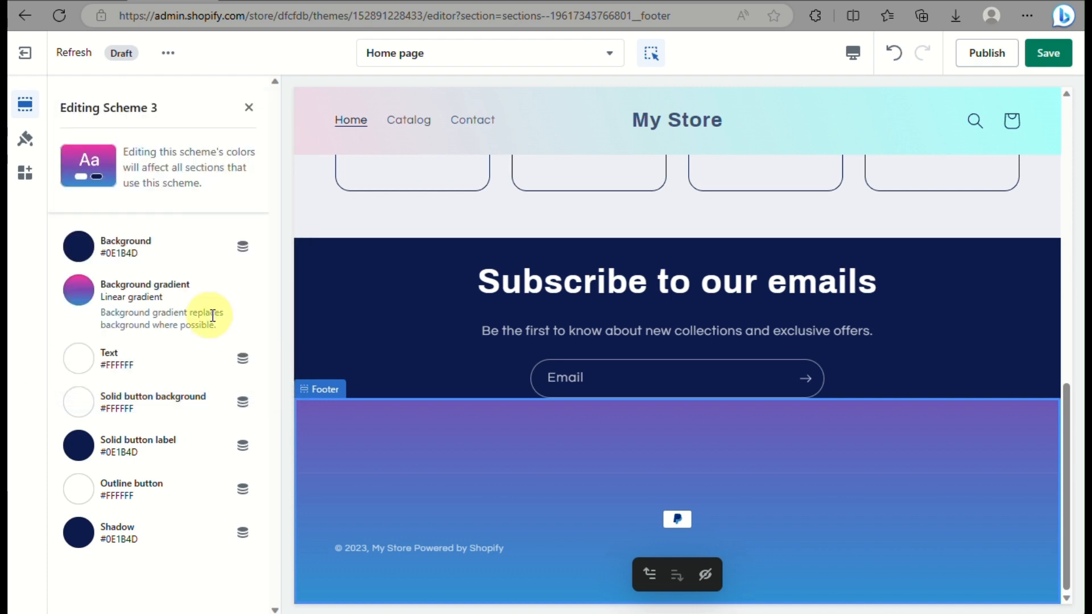
pyautogui.moveTo(117, 388)
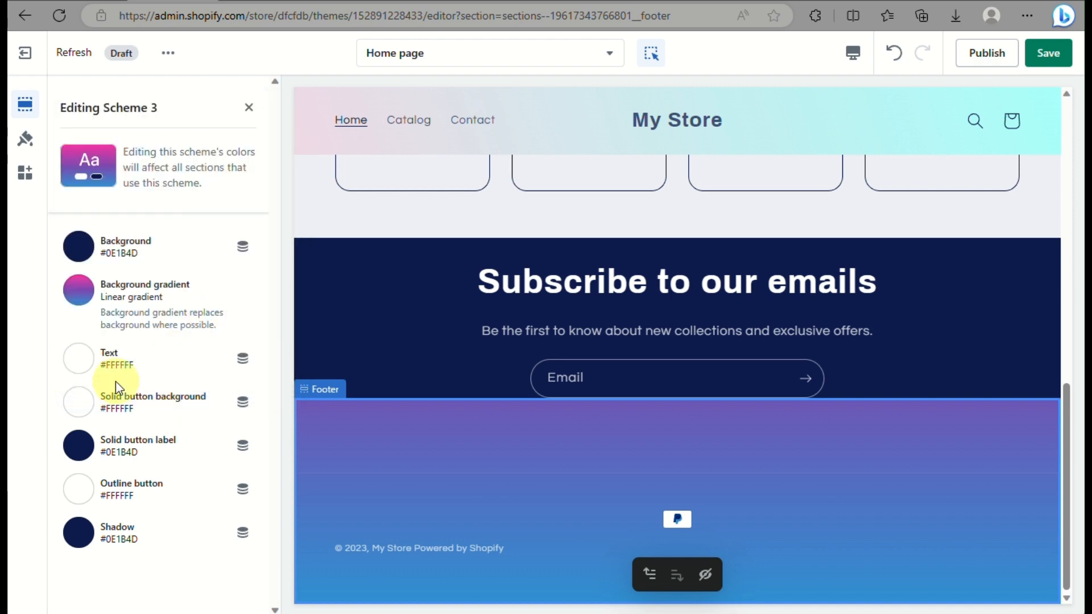
pyautogui.moveTo(146, 541)
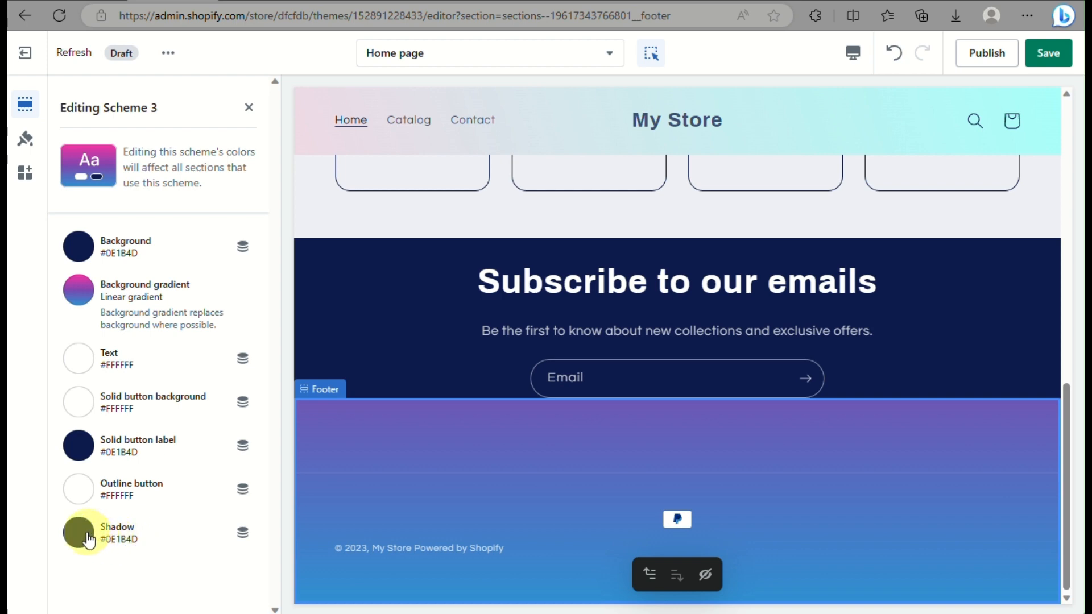
pyautogui.moveTo(185, 421)
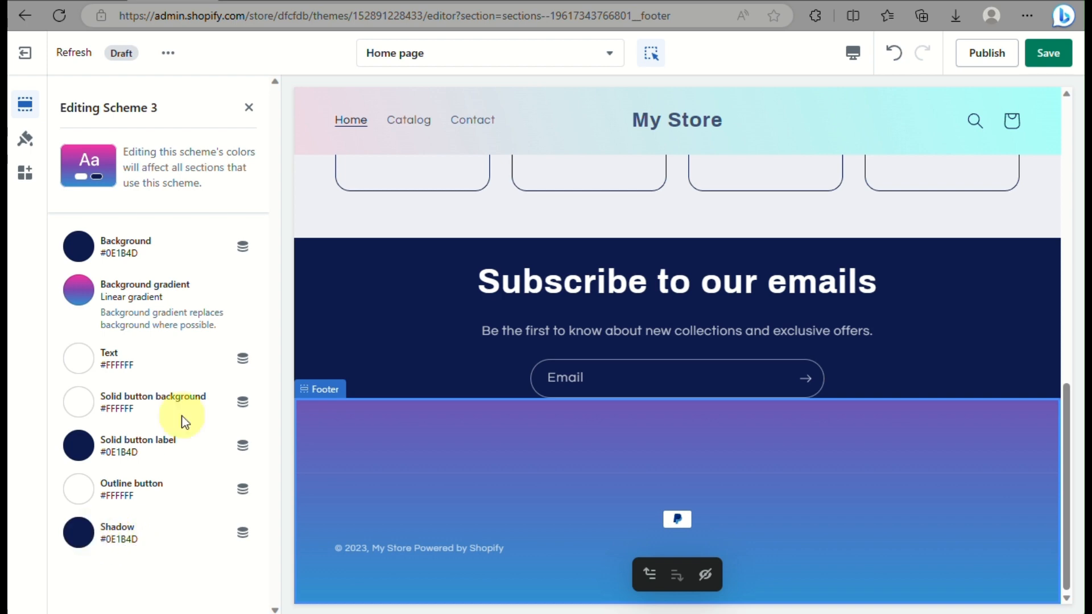
pyautogui.moveTo(124, 99)
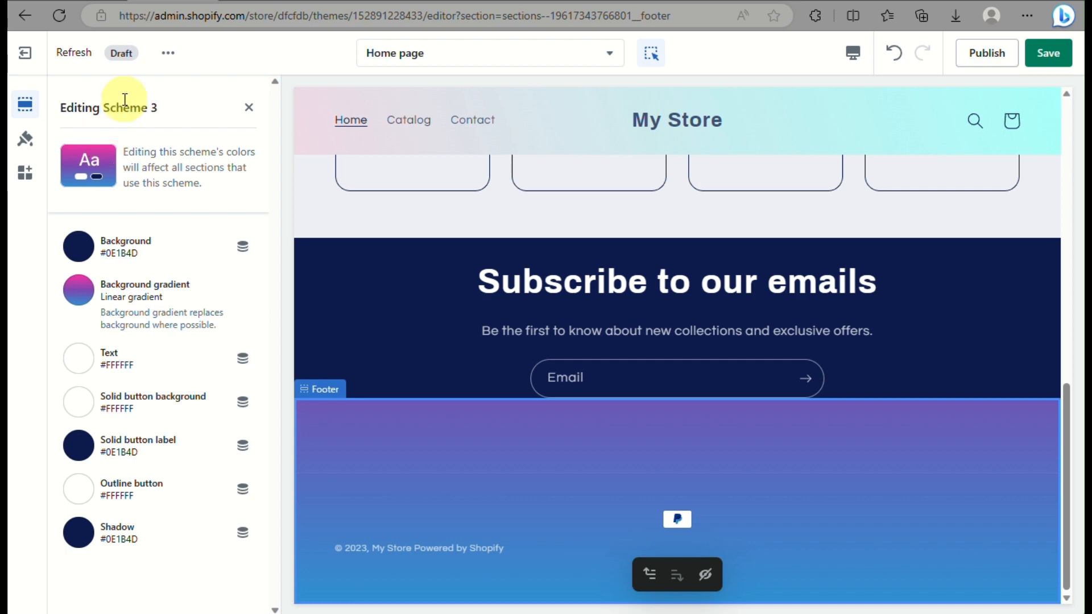
# Step: Turn on Show email signup in the footer settings
pyautogui.click(249, 107)
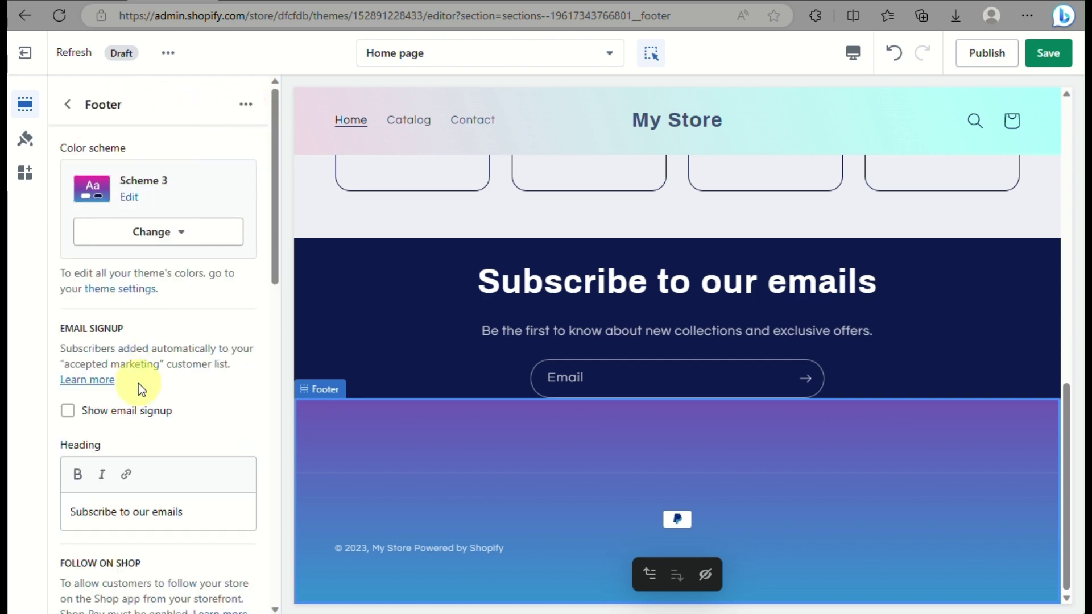
pyautogui.scroll(-3)
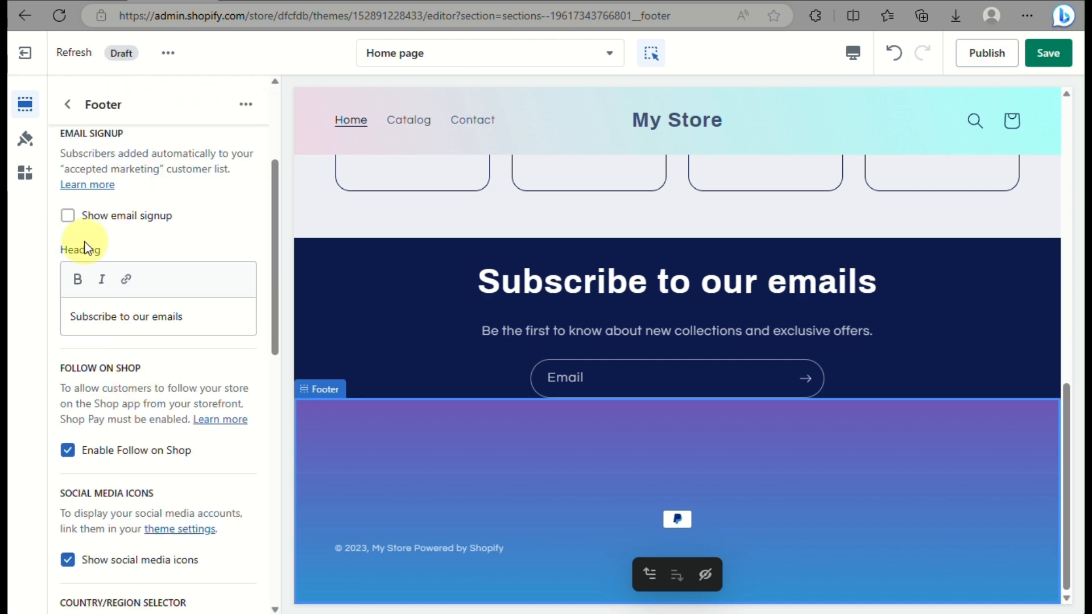
pyautogui.click(67, 215)
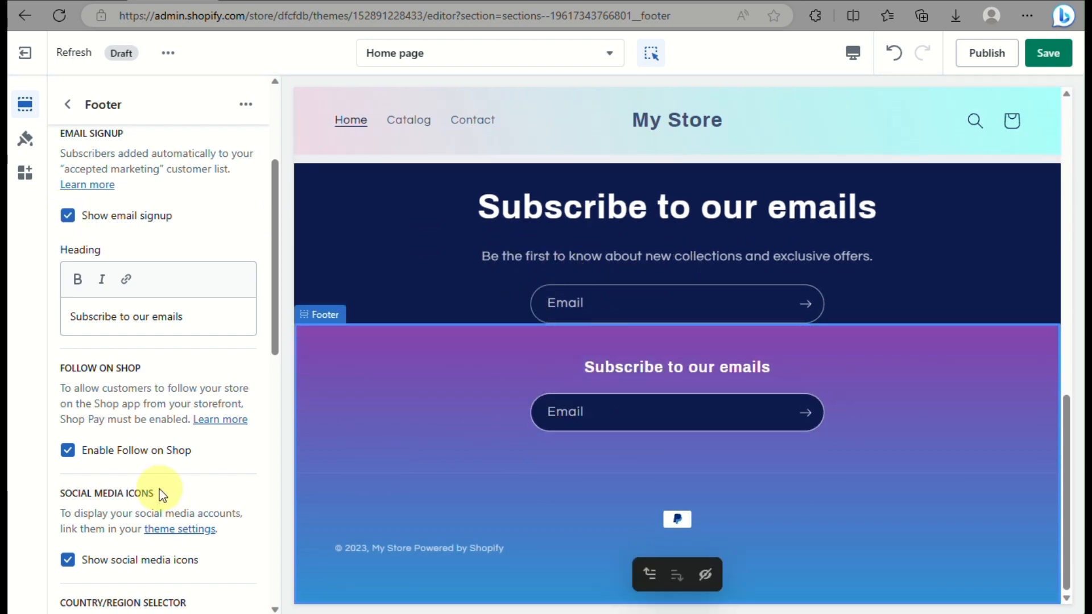
# Step: Turn on Show policy links further down the footer settings
pyautogui.scroll(-3)
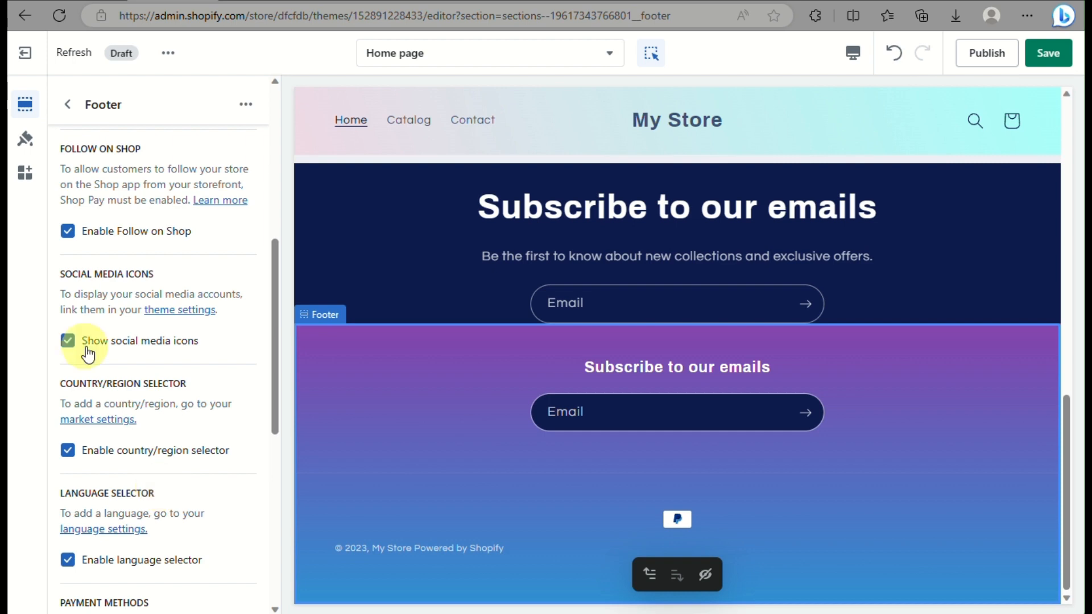
pyautogui.scroll(-3)
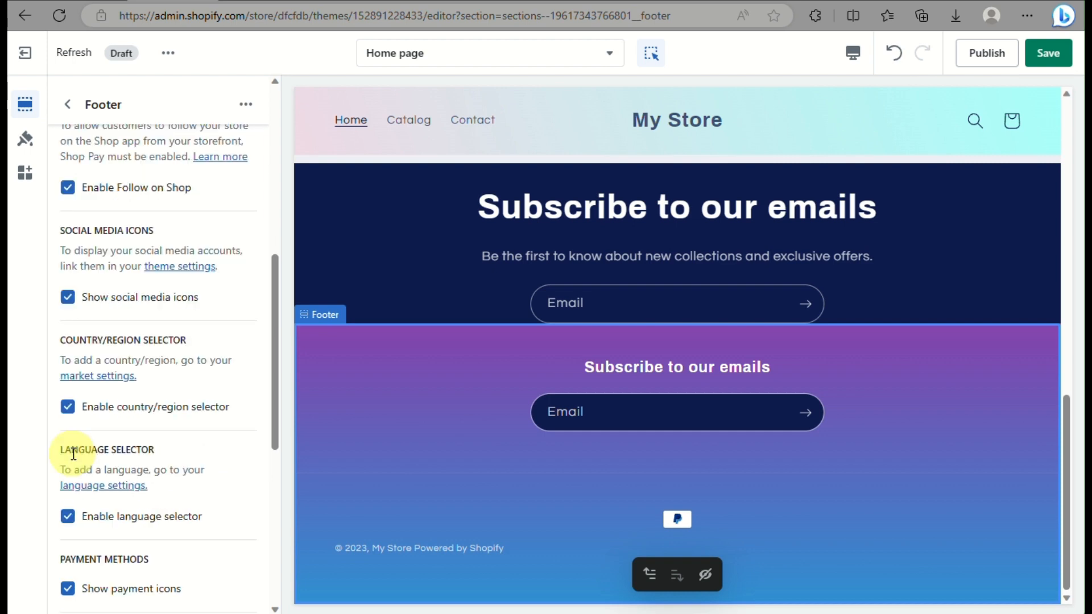
pyautogui.scroll(-3)
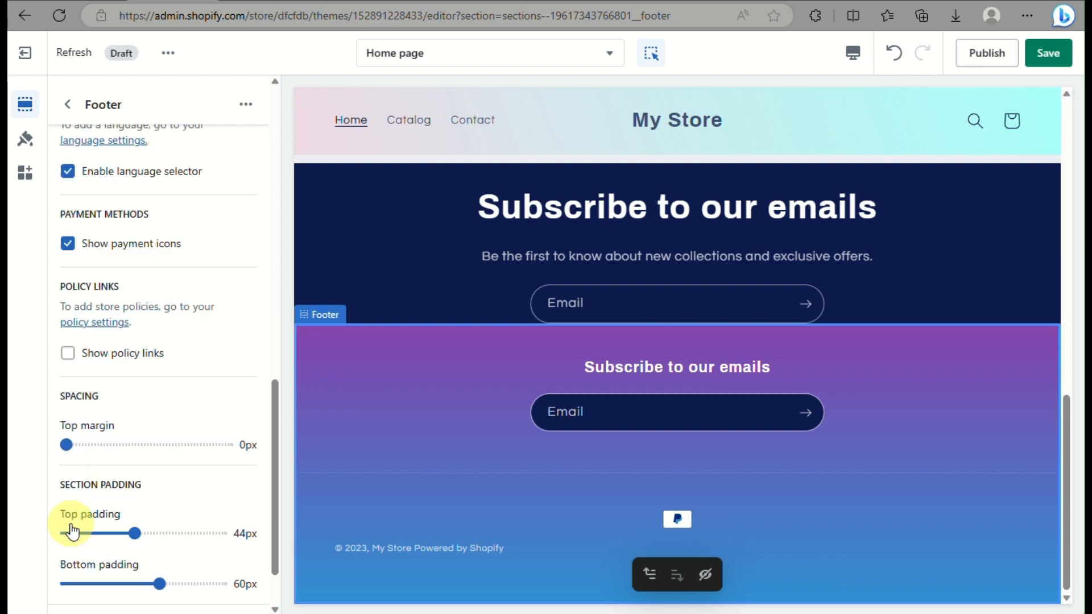
pyautogui.scroll(-3)
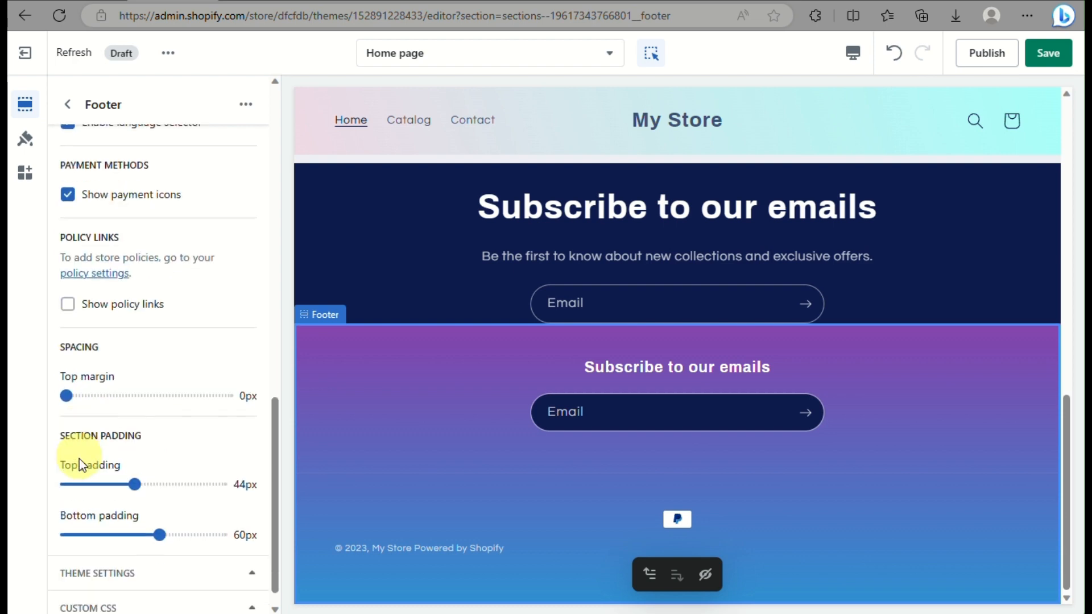
pyautogui.click(67, 303)
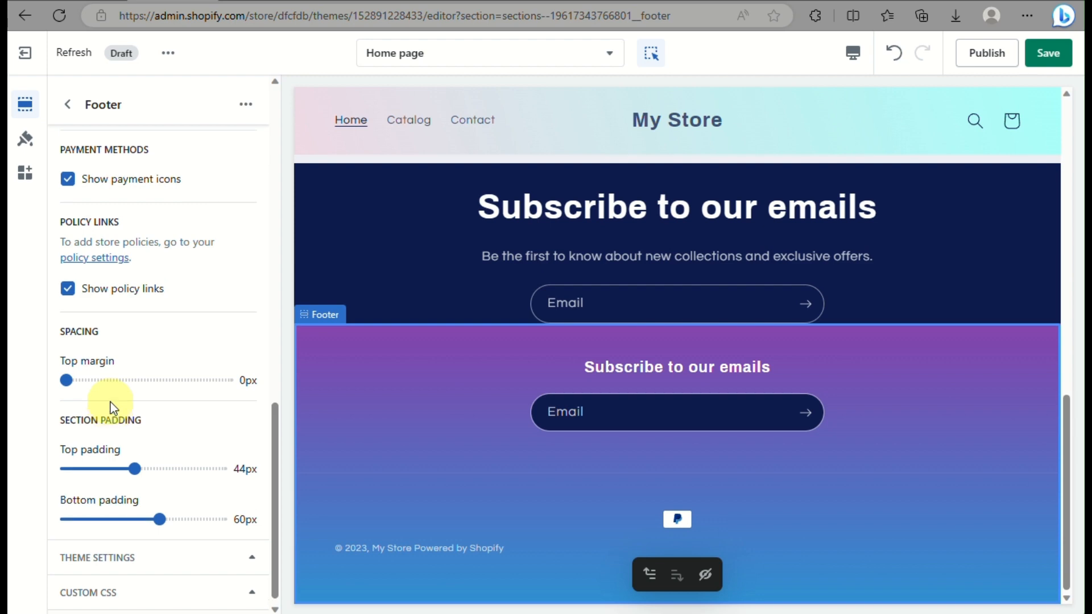
pyautogui.scroll(3)
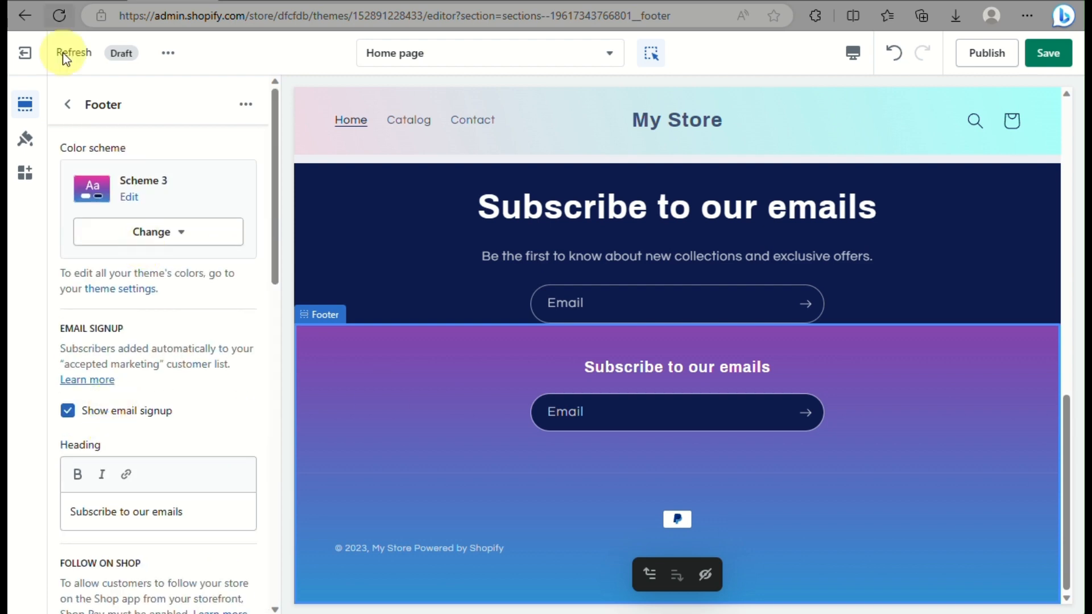
# Step: Hide the separate Email signup section on the Home page and save the theme
pyautogui.click(67, 105)
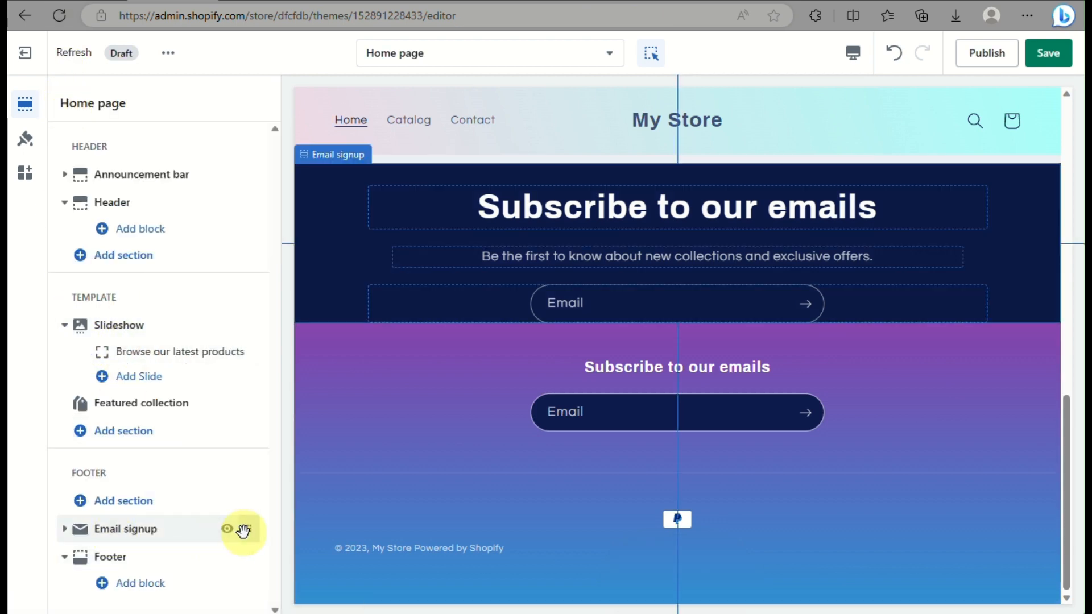
pyautogui.click(226, 529)
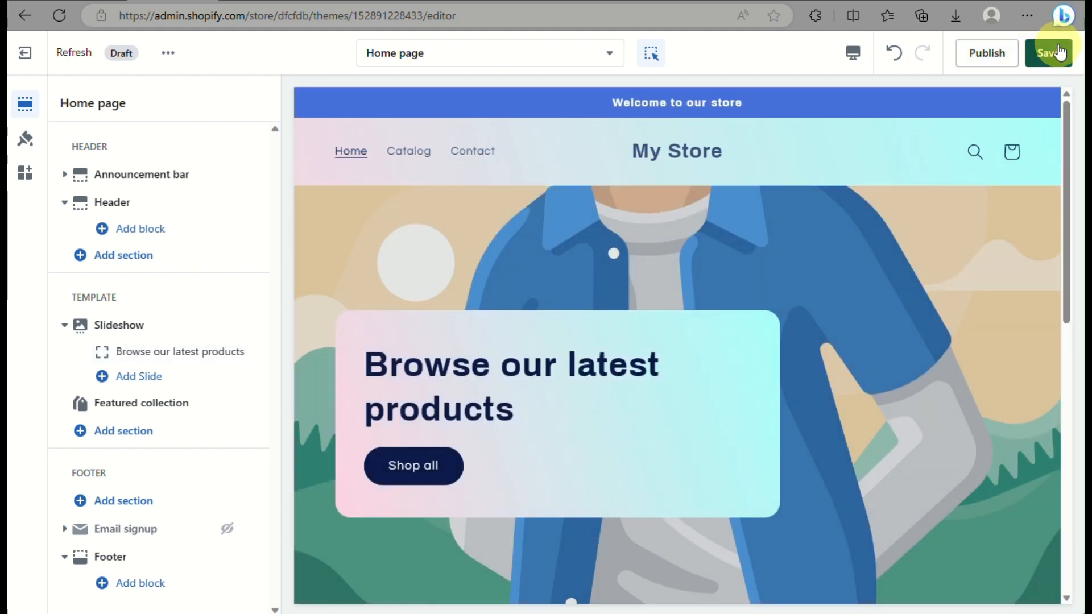
pyautogui.click(1048, 53)
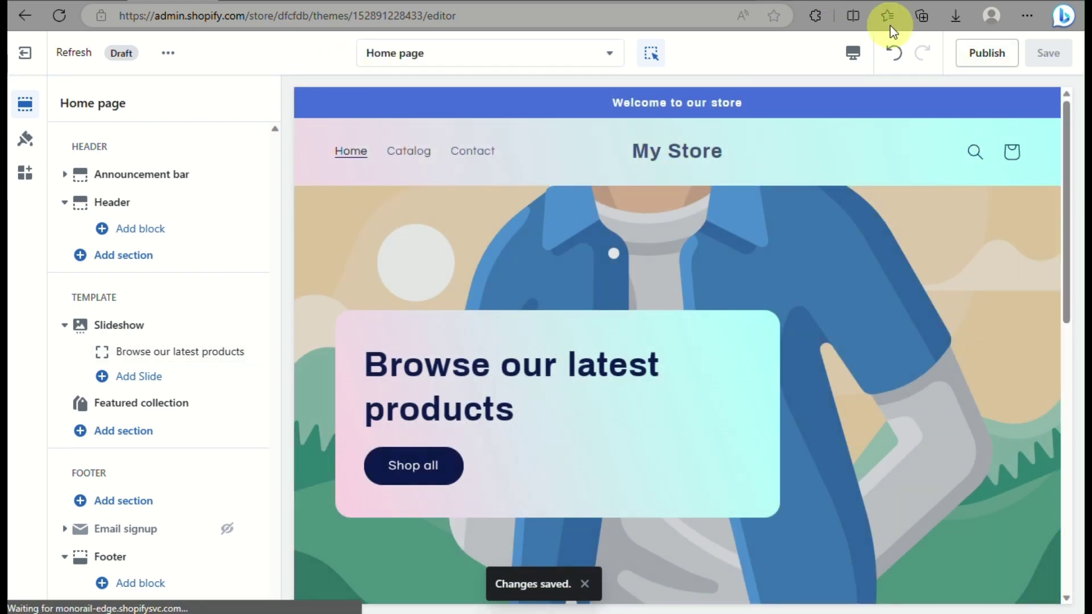
# Step: Exit to the Themes page and bring up the Refresh theme's preview options
pyautogui.click(25, 53)
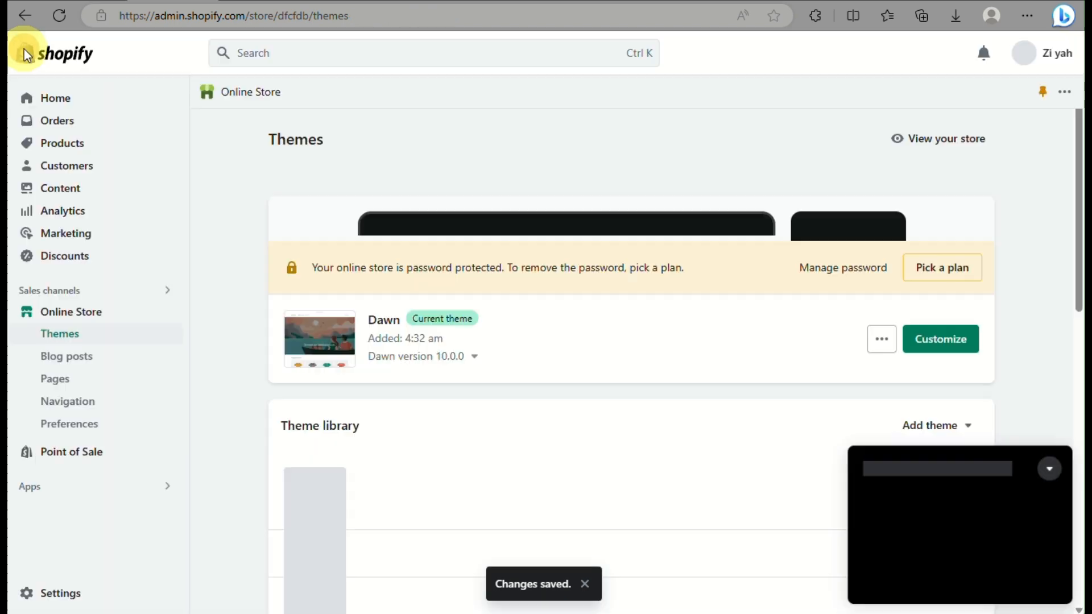
pyautogui.scroll(-3)
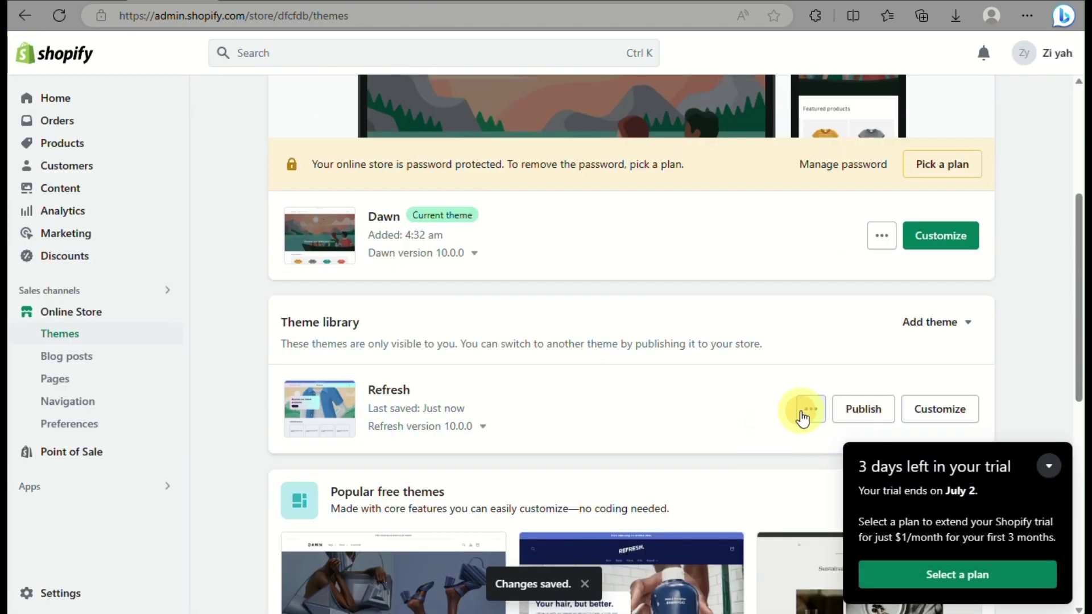
pyautogui.click(801, 409)
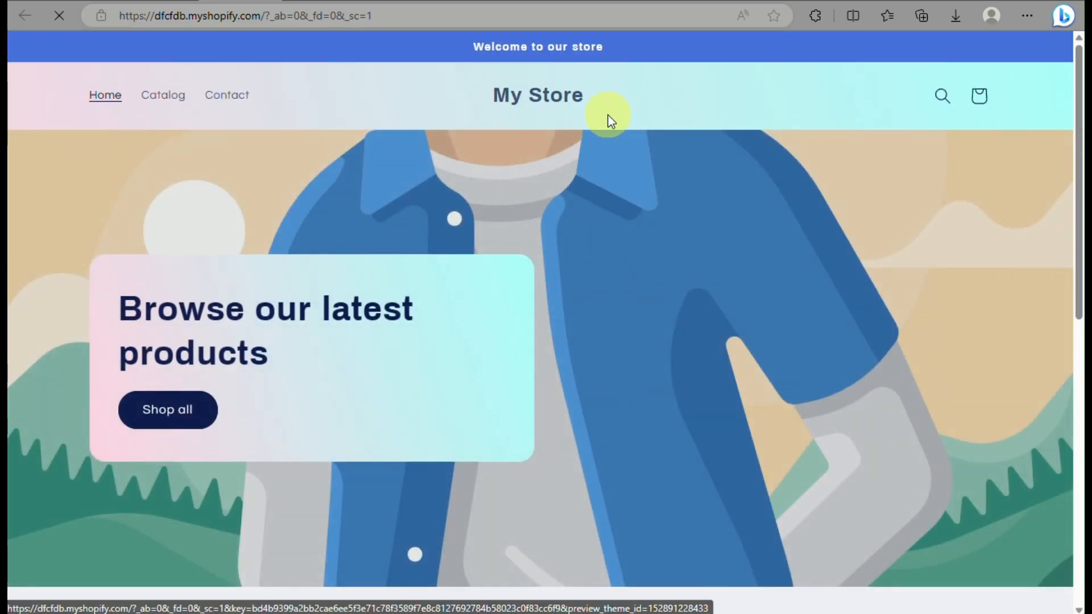
# Step: Scroll the Refresh preview down to the purple-blue footer with email signup and back to the gradient header
pyautogui.scroll(-3)
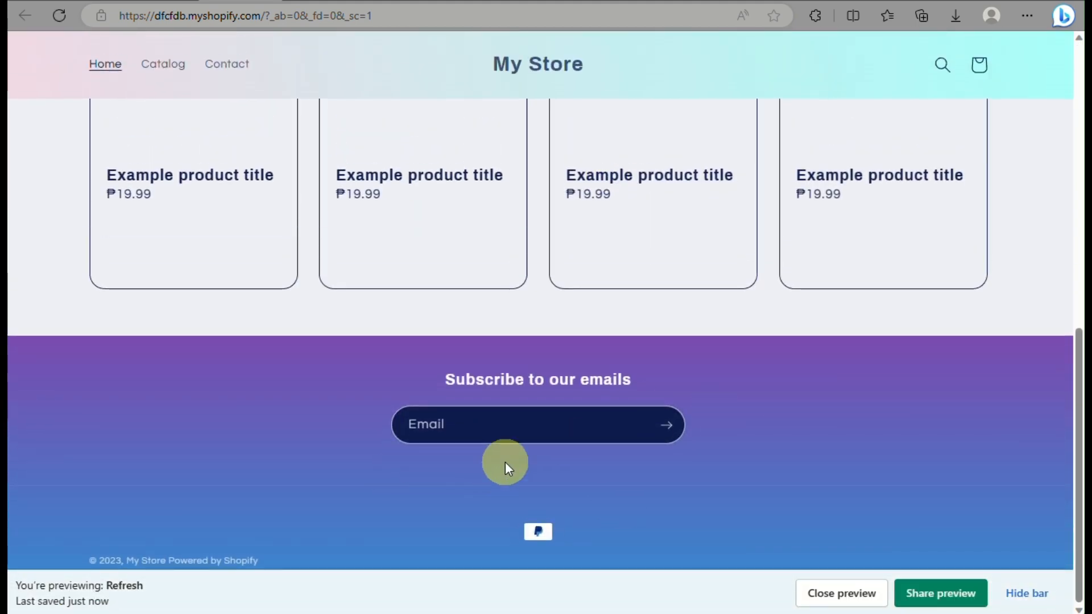
pyautogui.scroll(3)
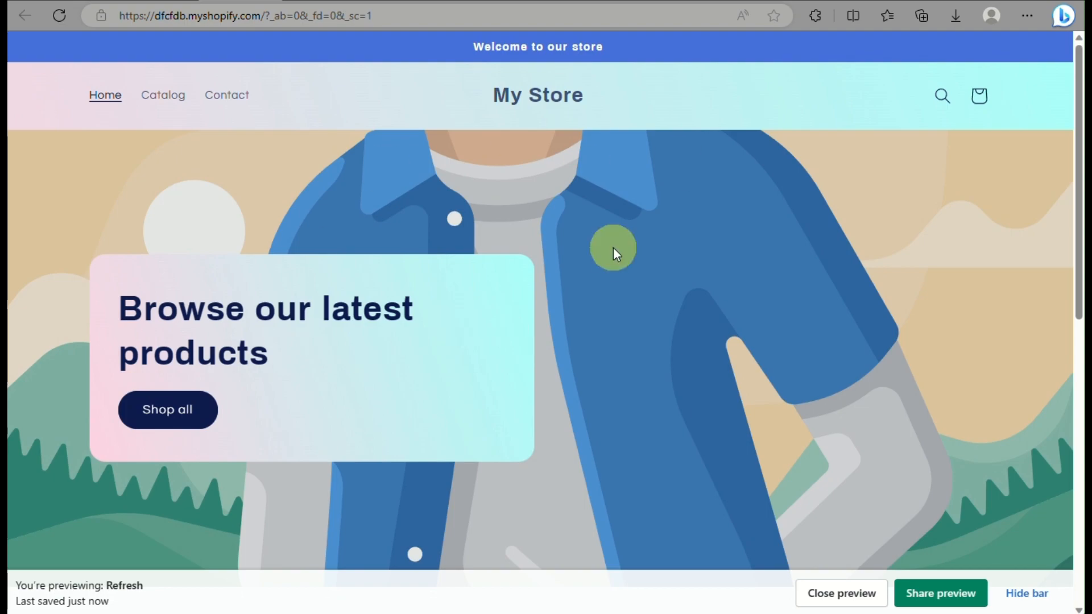